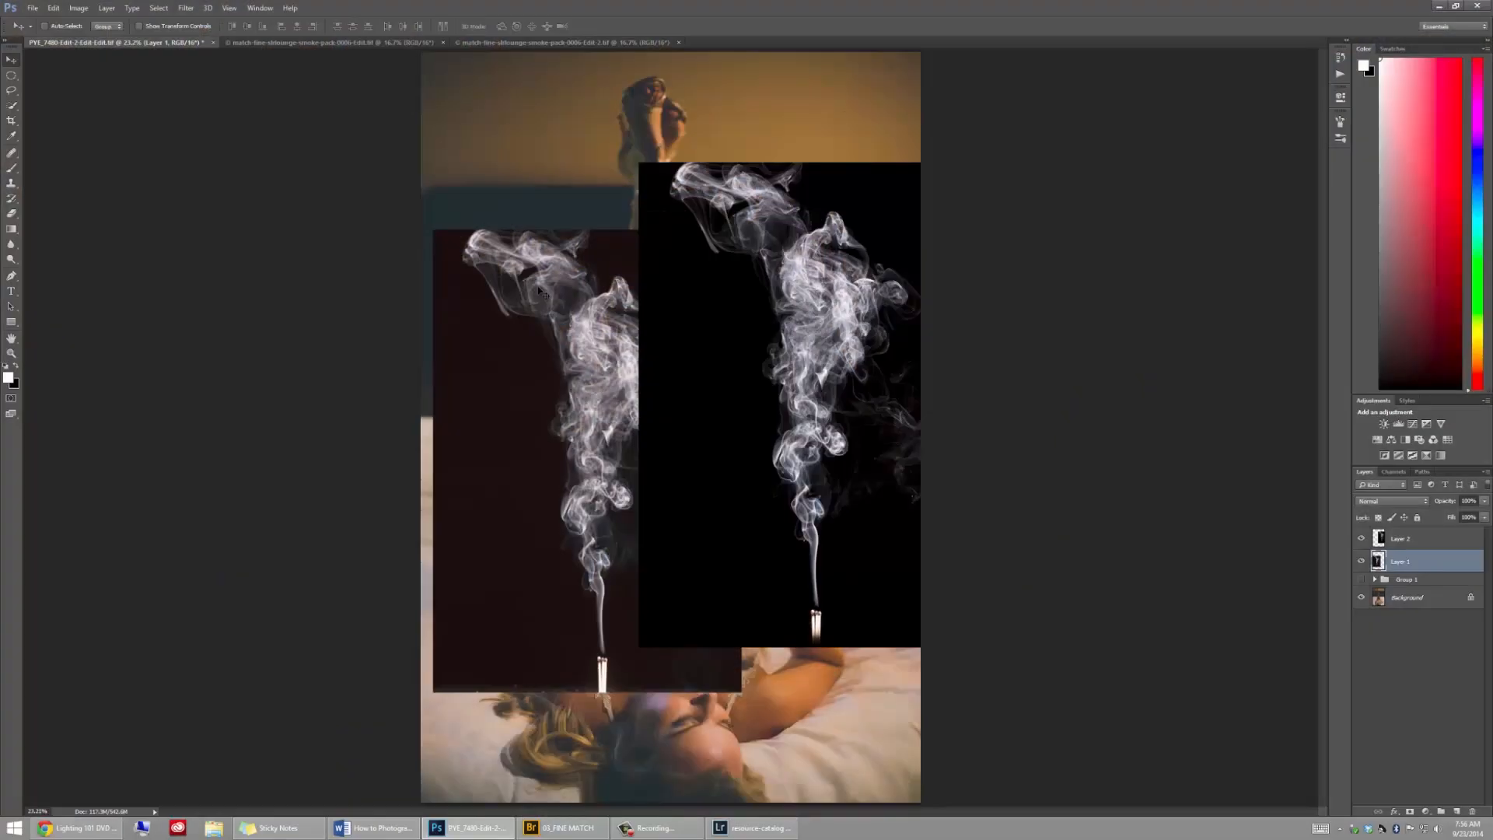
pyautogui.moveTo(1090, 441)
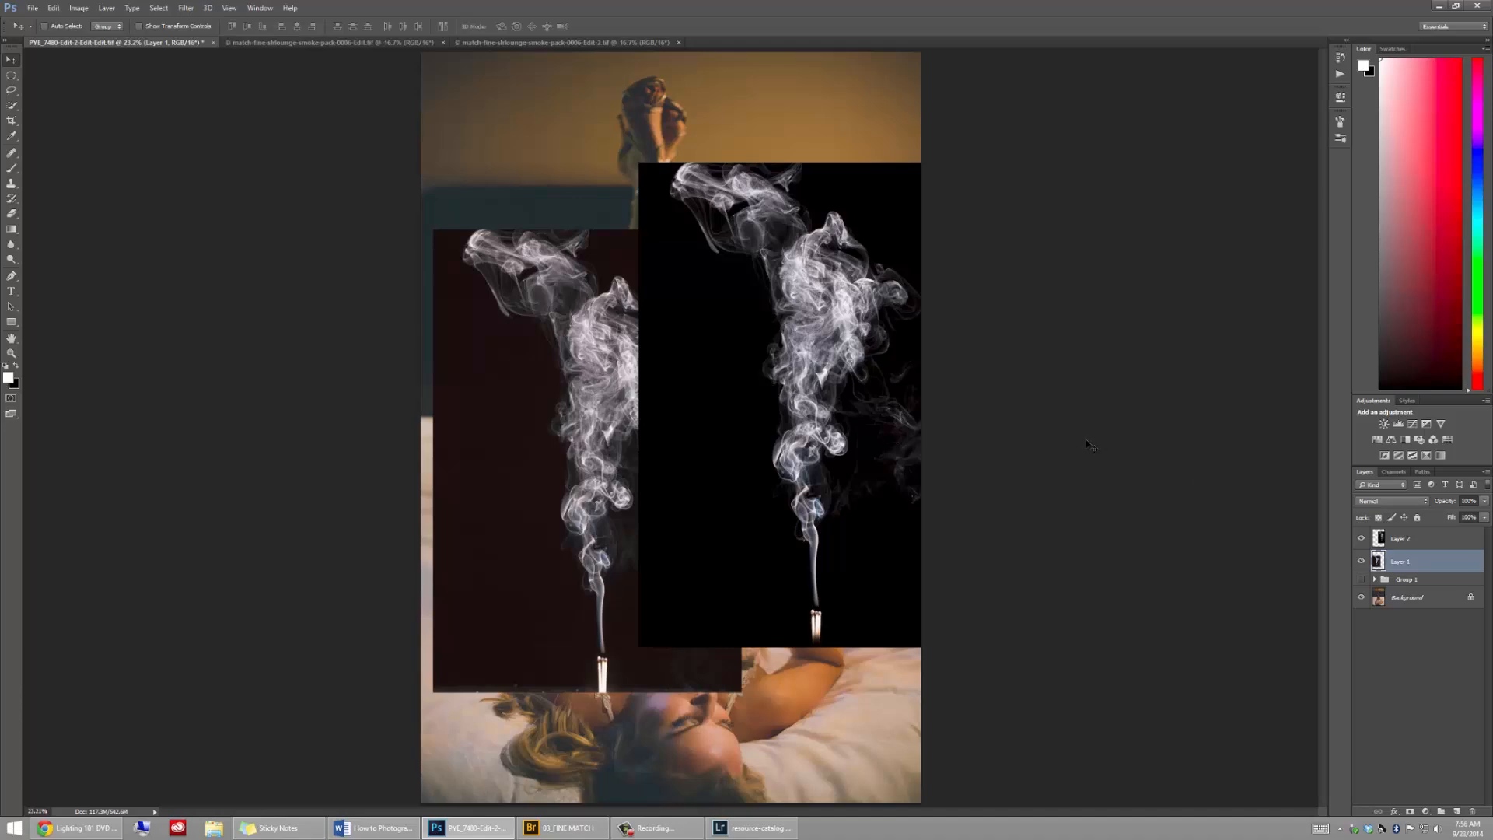
pyautogui.moveTo(1386, 505)
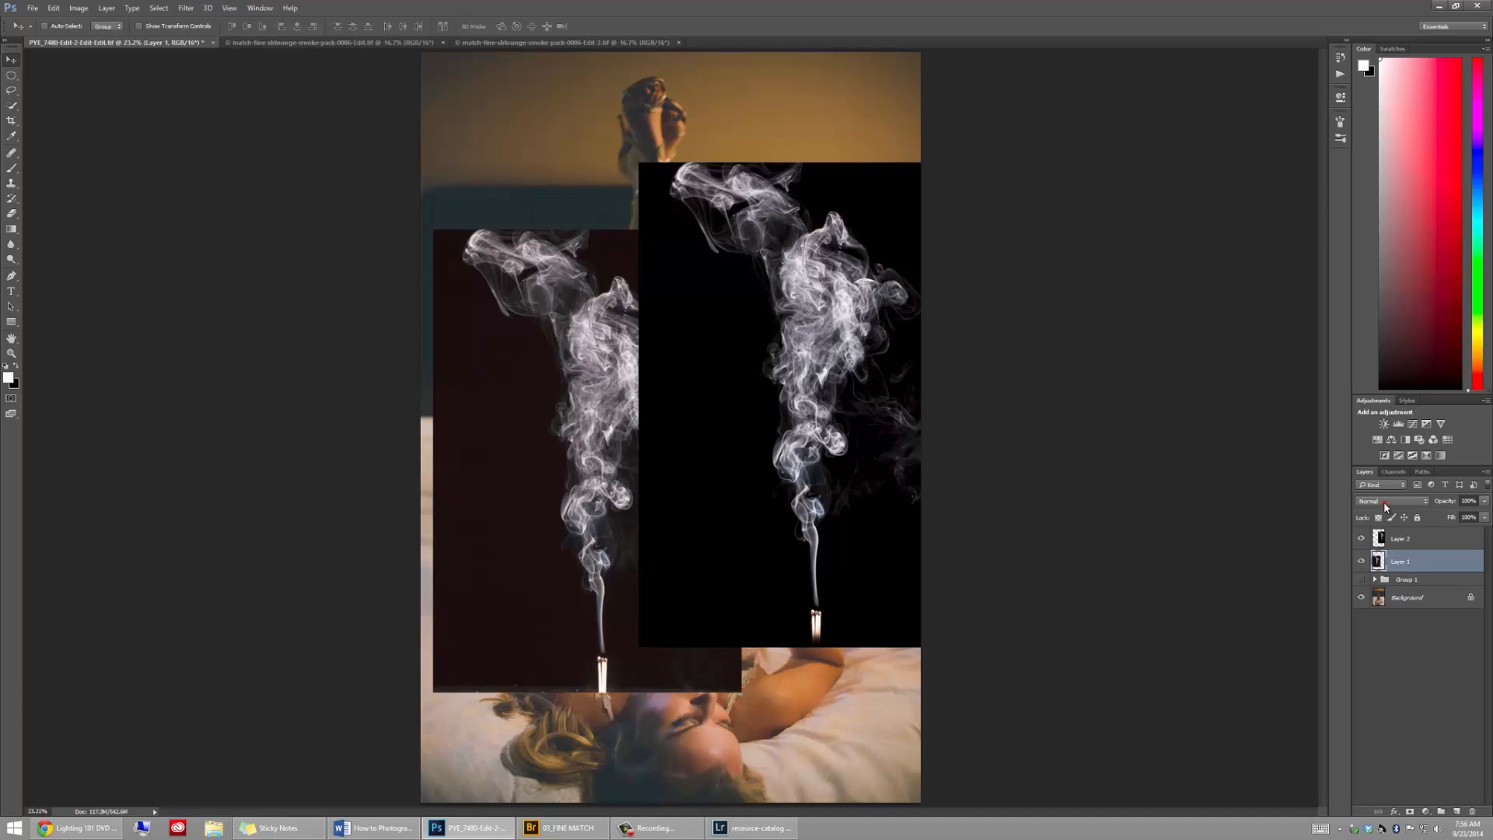
# - Set the first smoke layer to Screen blending and open the second layer's blend list
pyautogui.click(1390, 501)
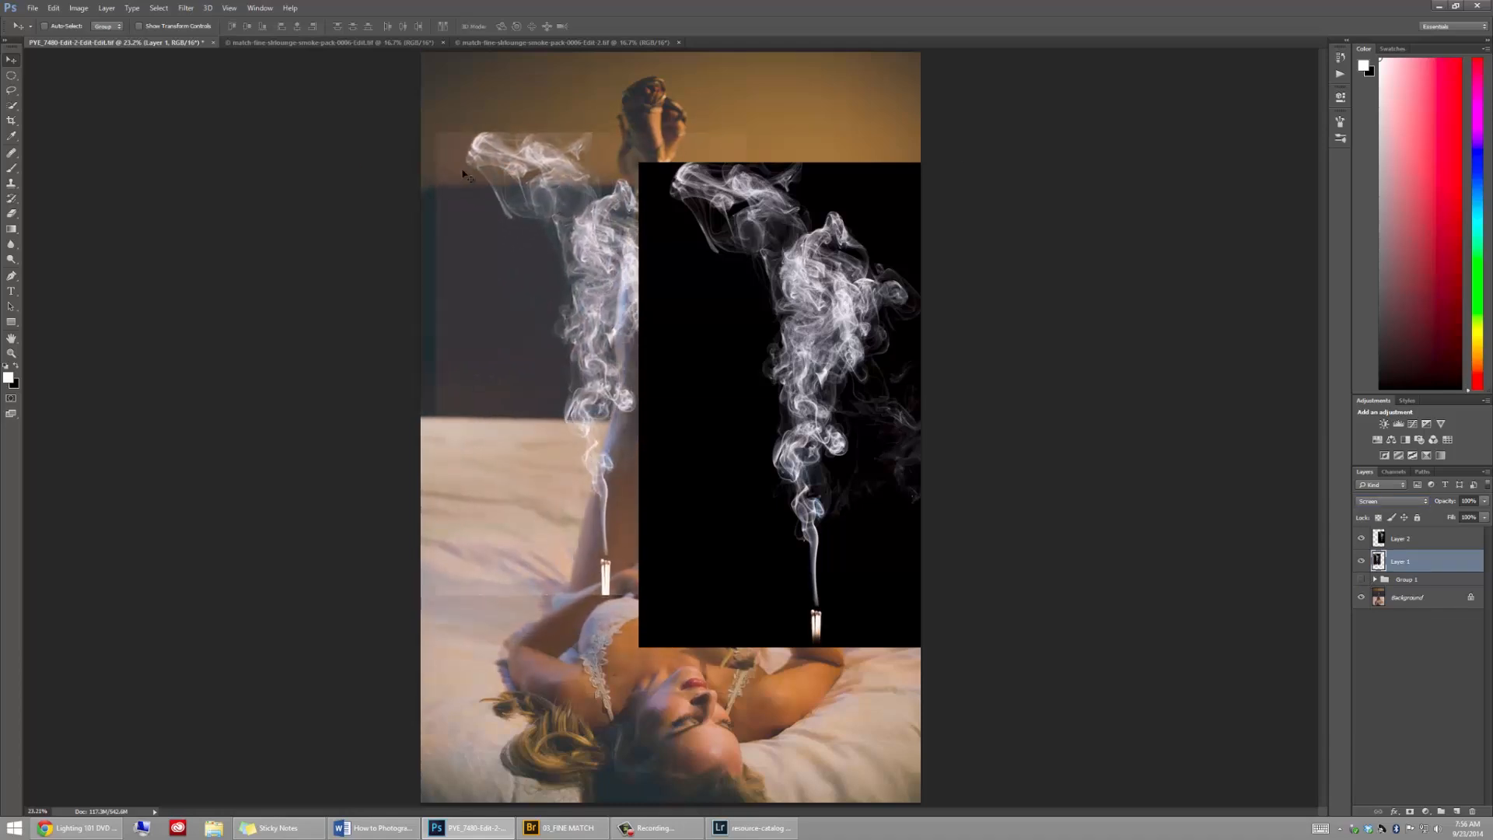
pyautogui.moveTo(531, 343)
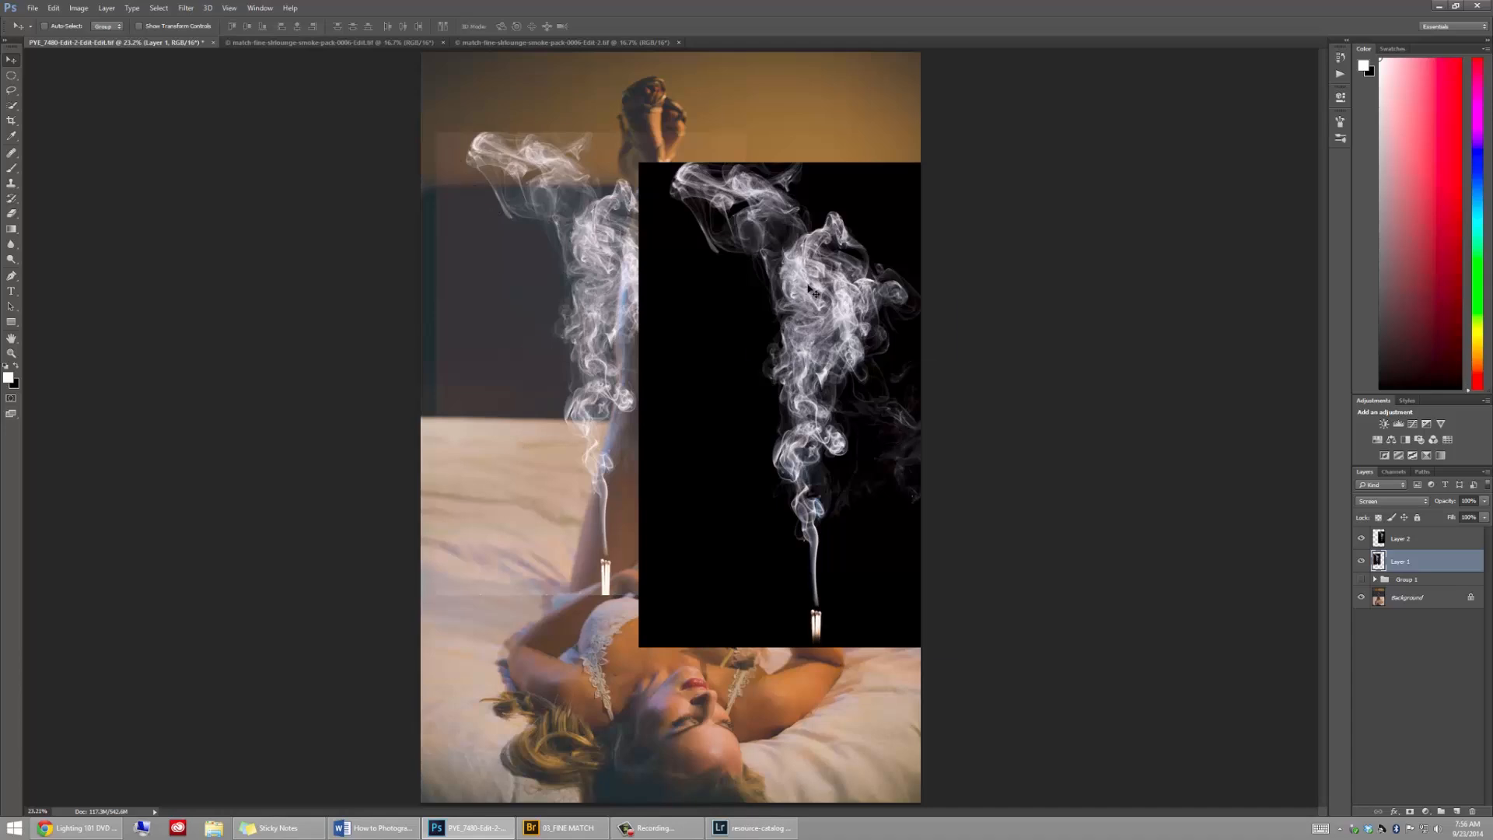
pyautogui.click(1390, 501)
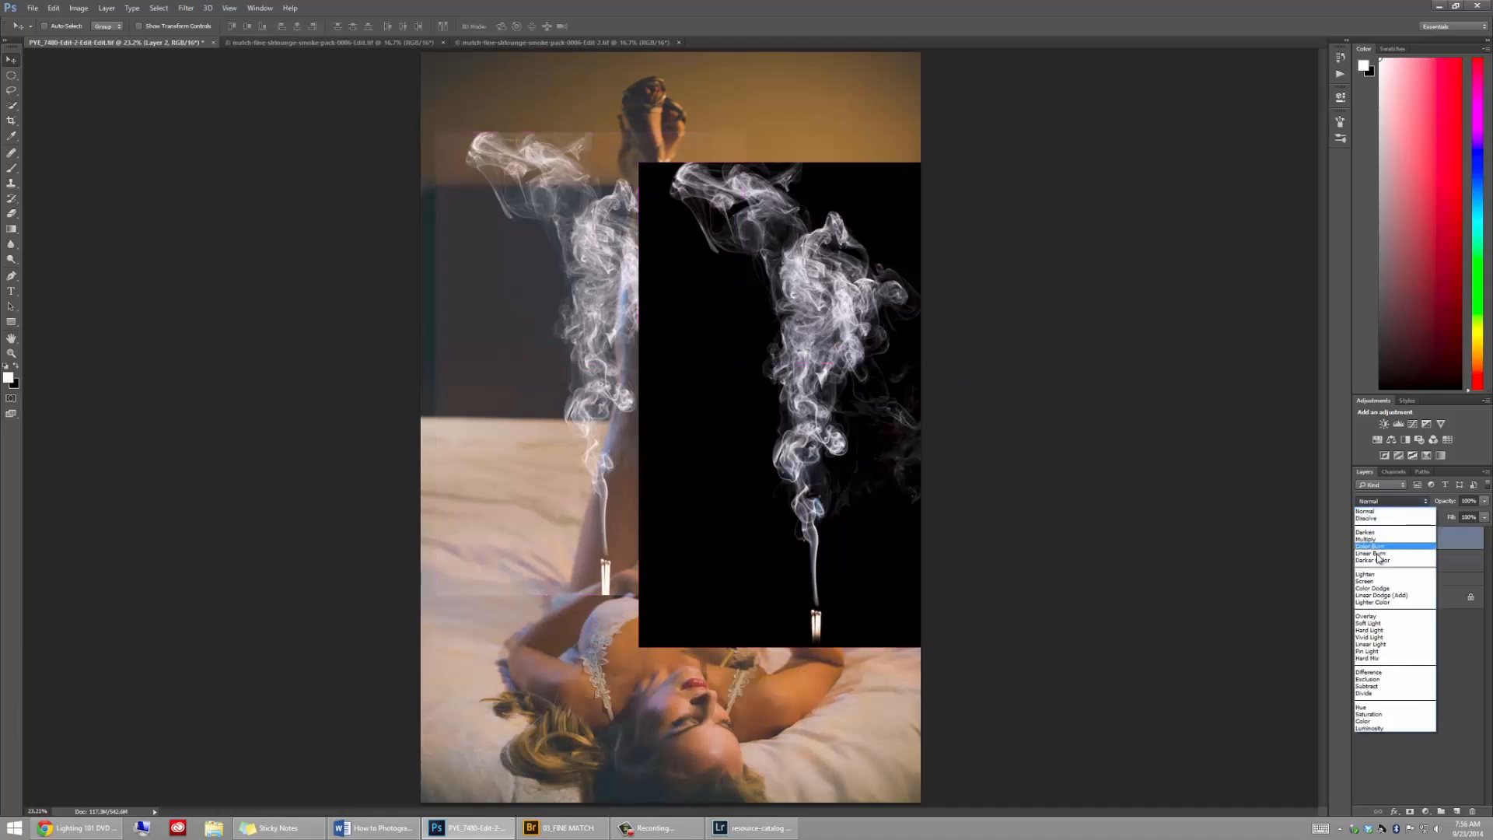
# - Screen-blend the second smoke layer, then reposition and resize it over the portrait
pyautogui.click(1367, 581)
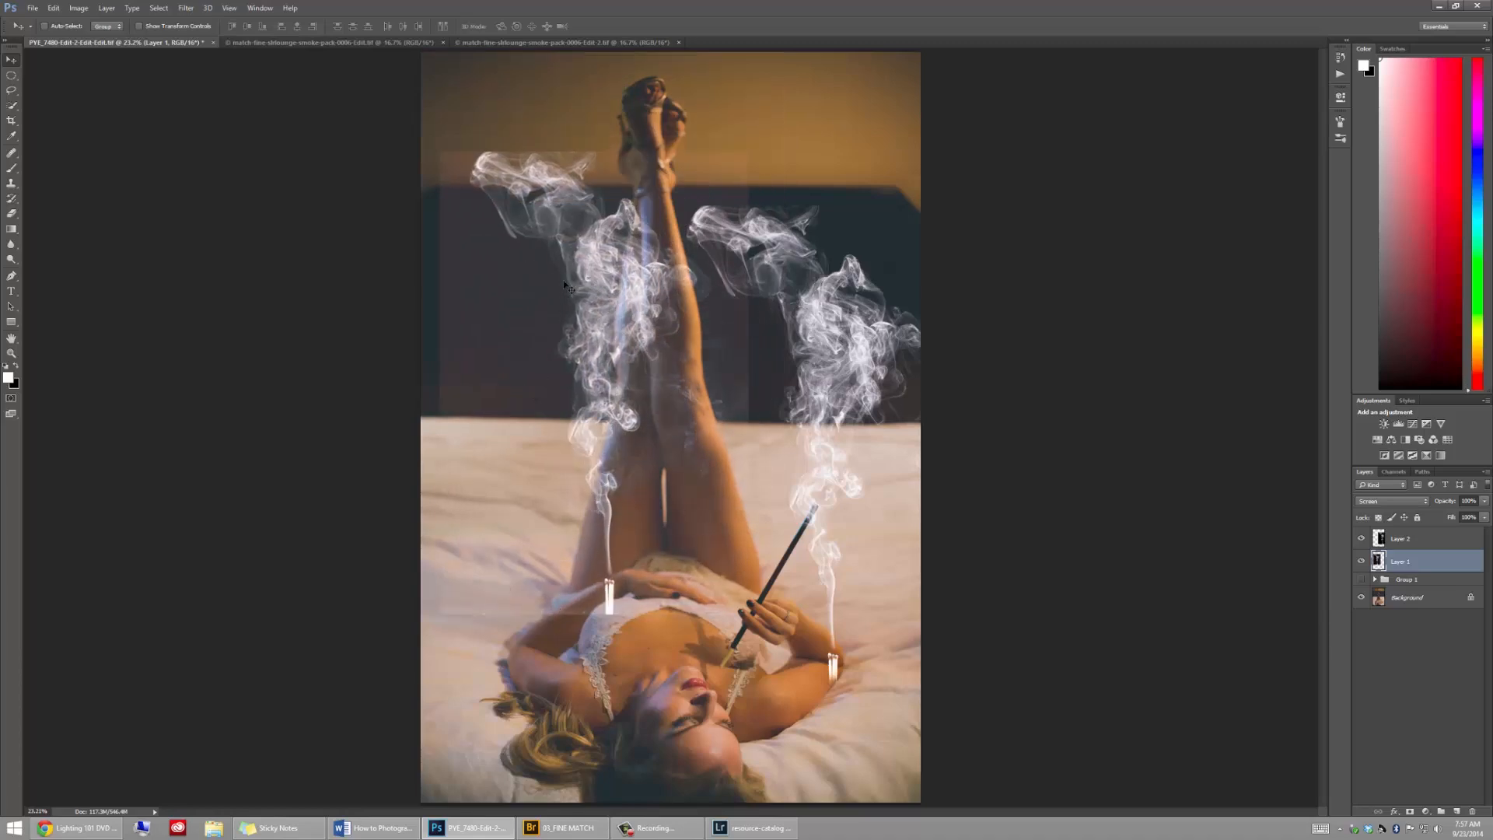
pyautogui.moveTo(565, 328)
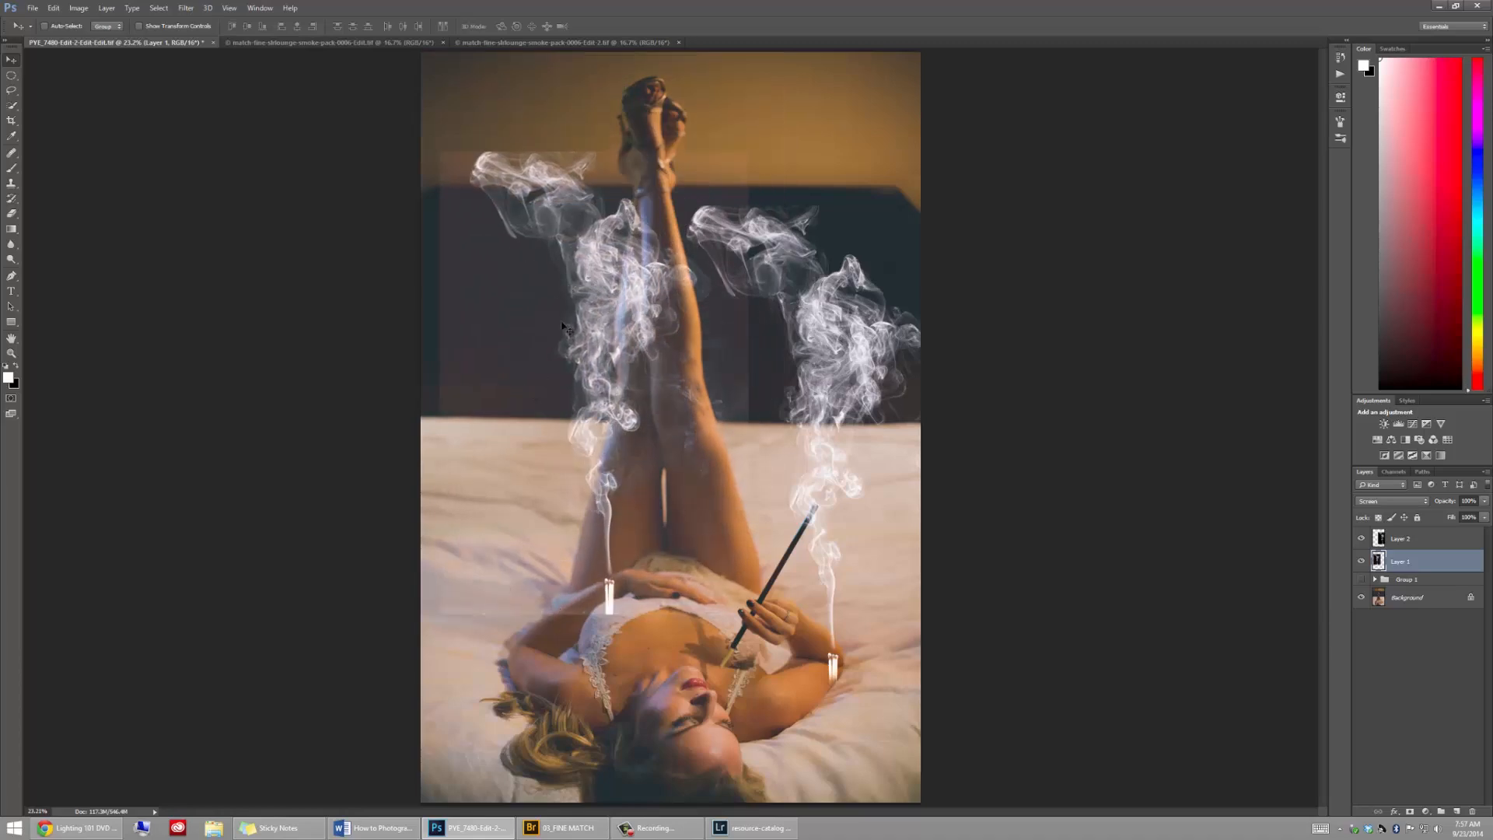
pyautogui.click(1401, 538)
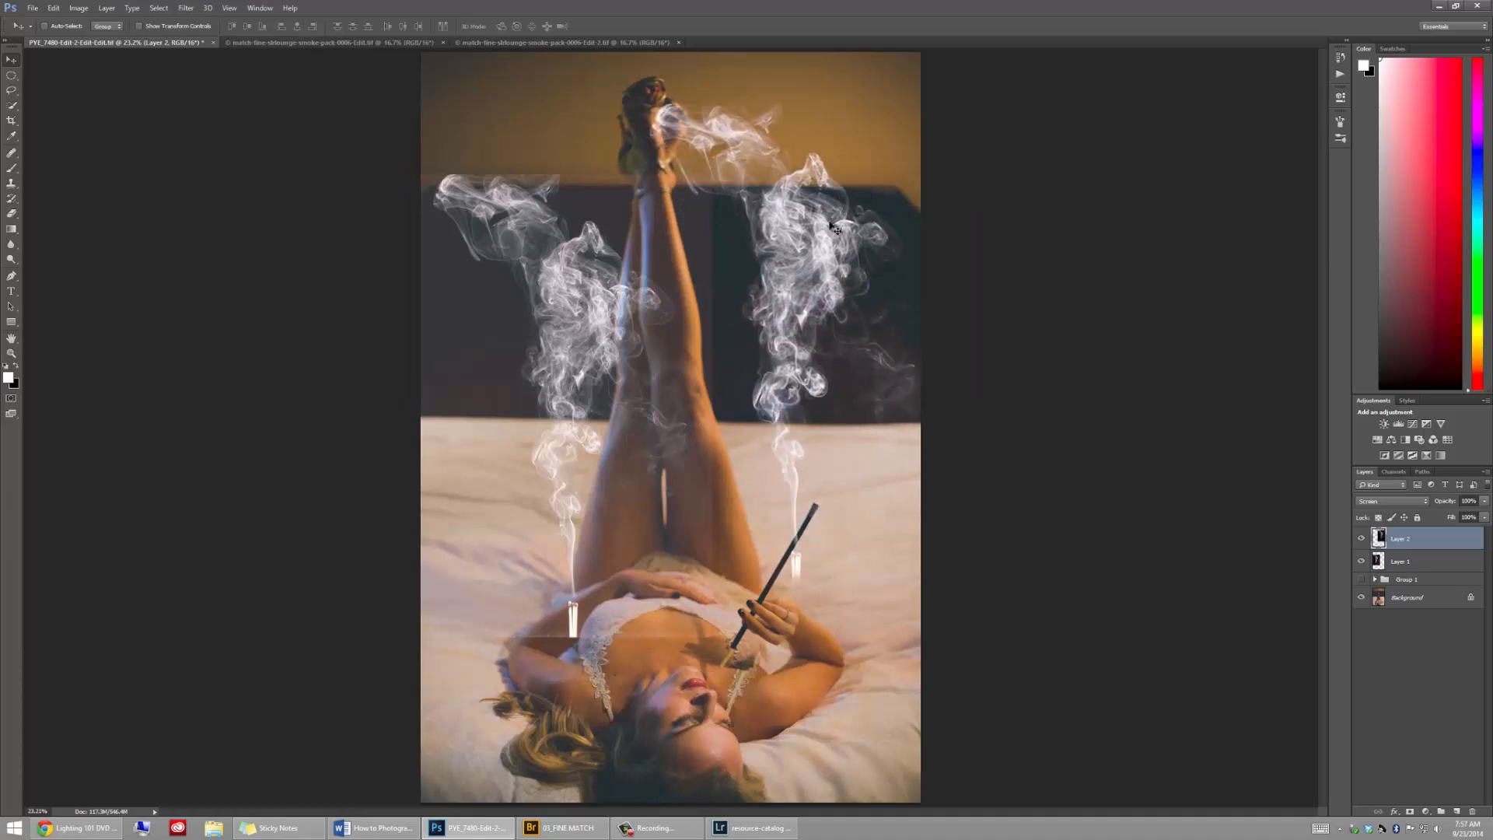
pyautogui.moveTo(814, 238)
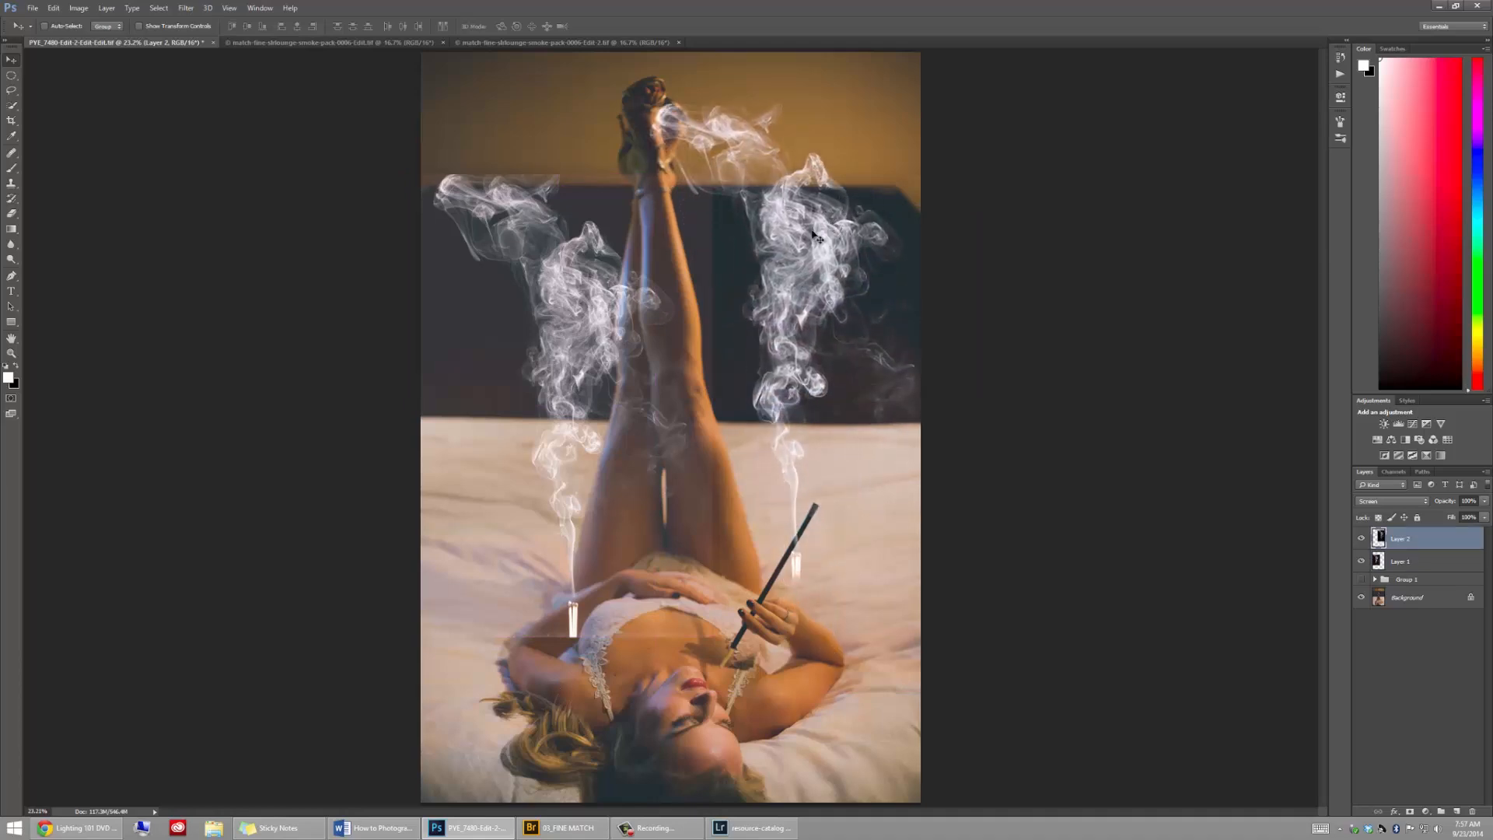
pyautogui.moveTo(824, 252)
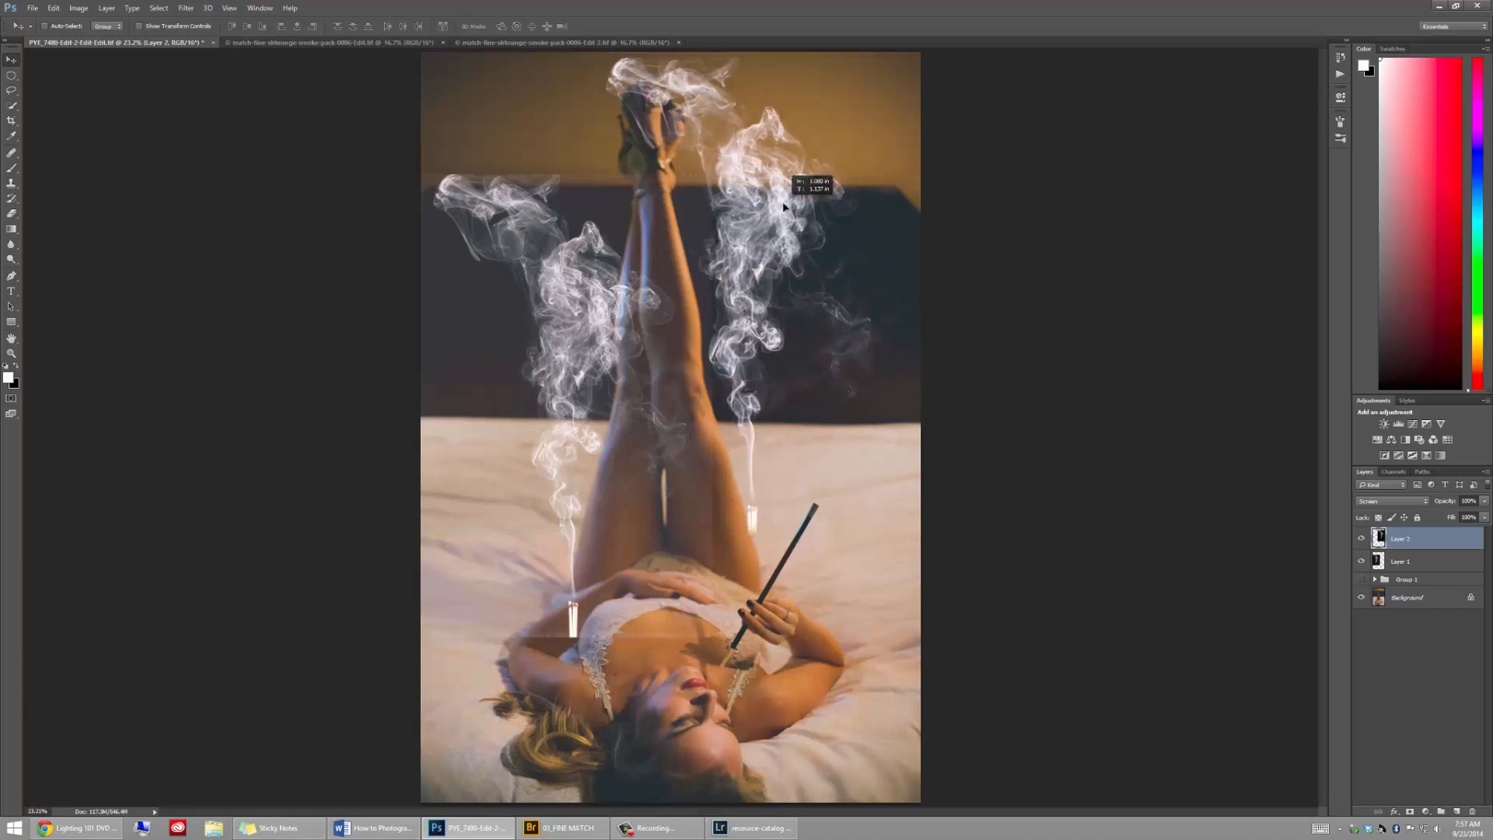
pyautogui.click(315, 825)
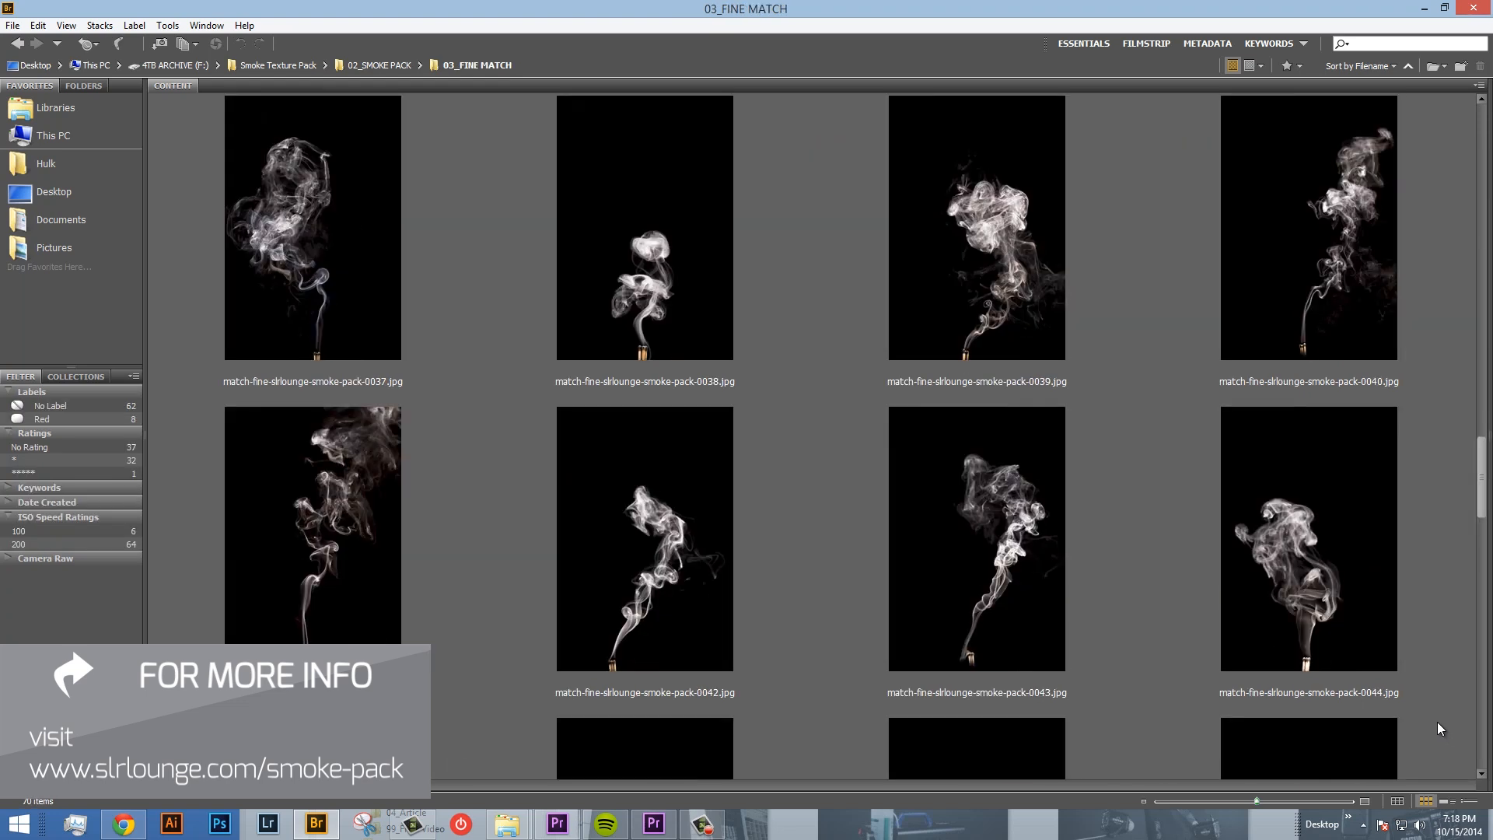
# - Browse the 05_CLOUDED MATCH thumbnails and pick a smoke image
pyautogui.scroll(-3)
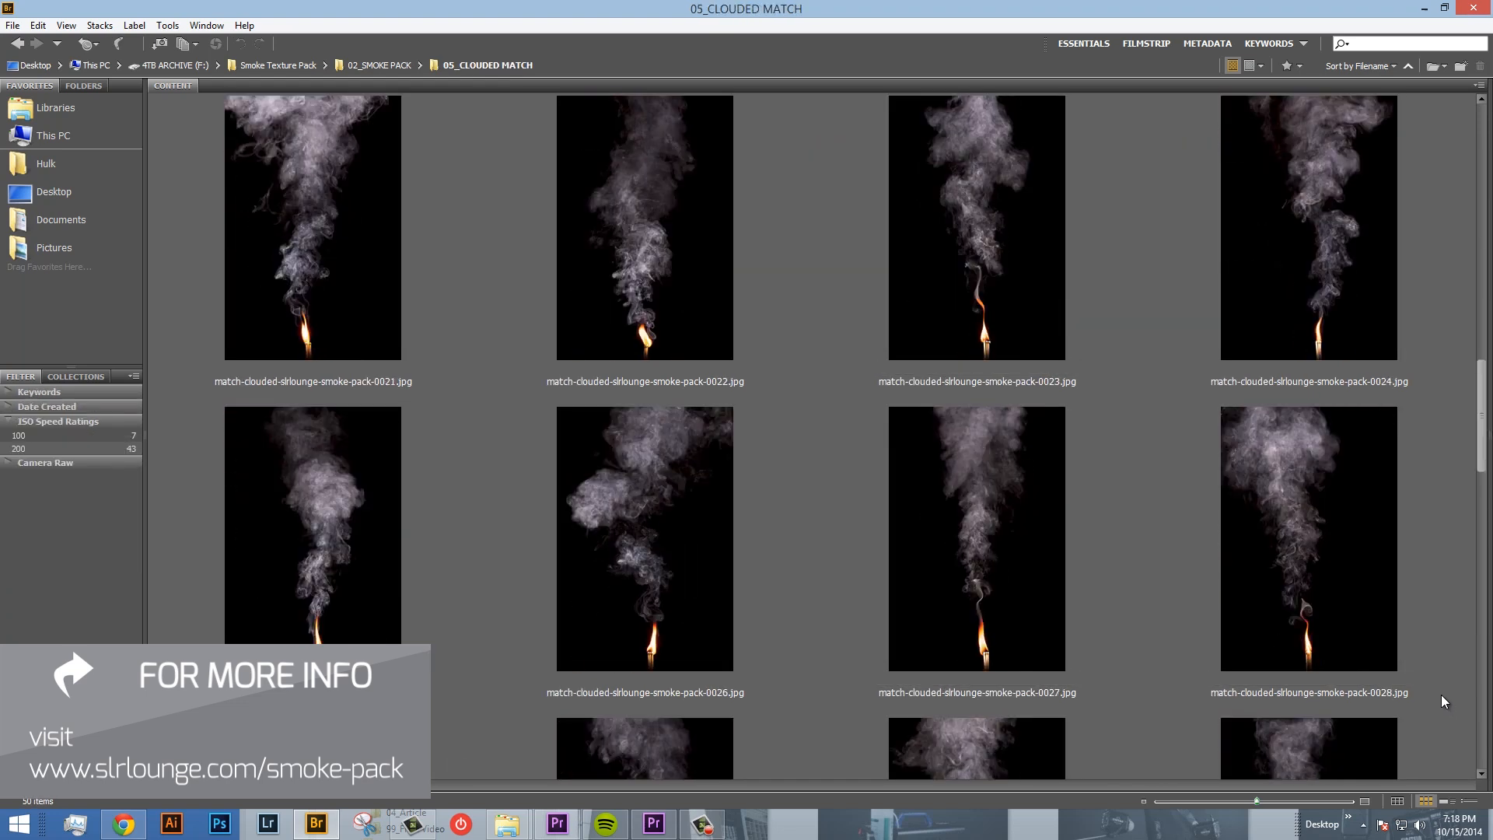
pyautogui.scroll(-3)
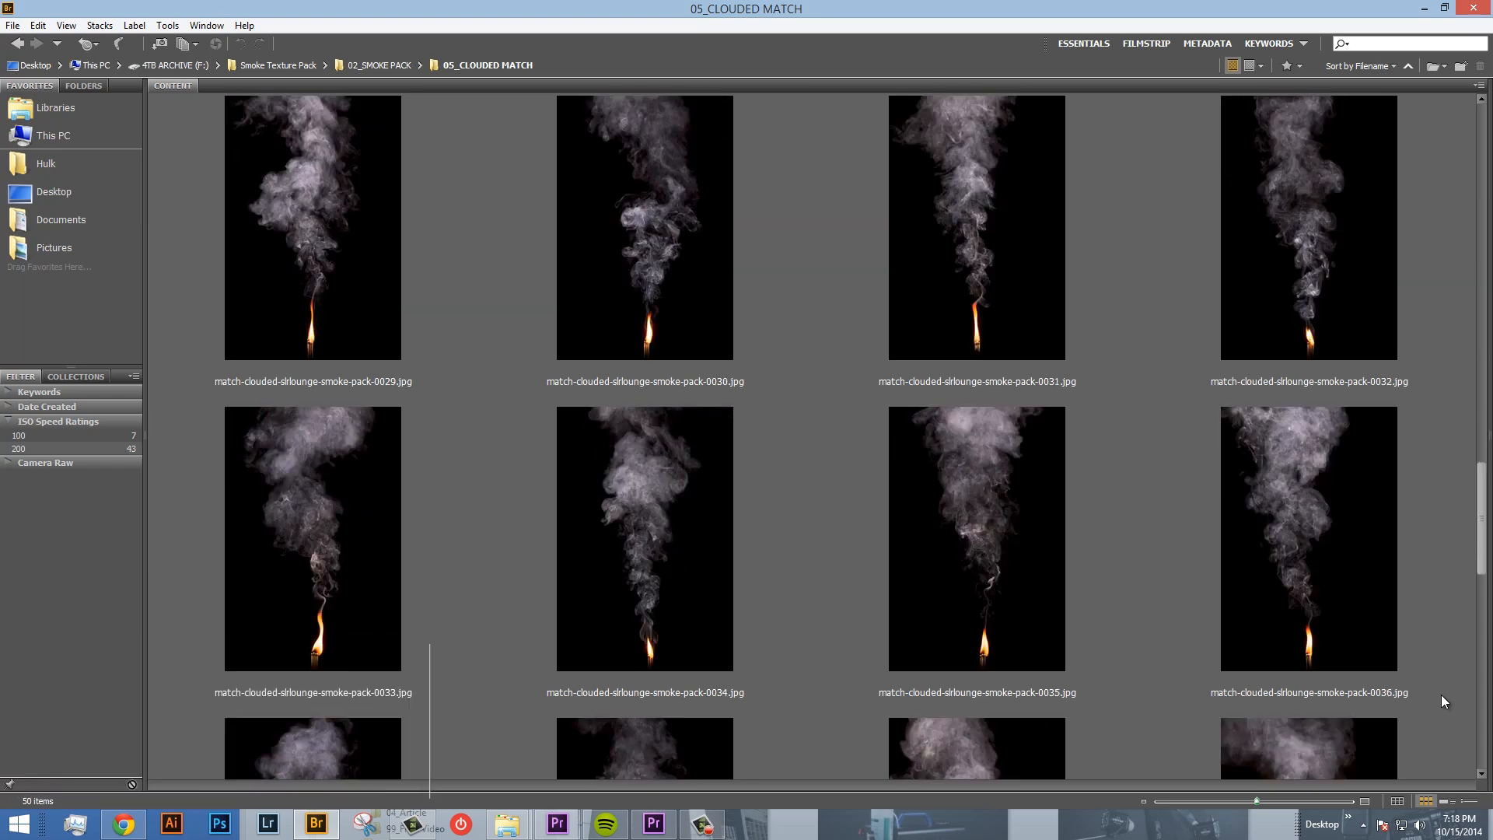
pyautogui.click(437, 827)
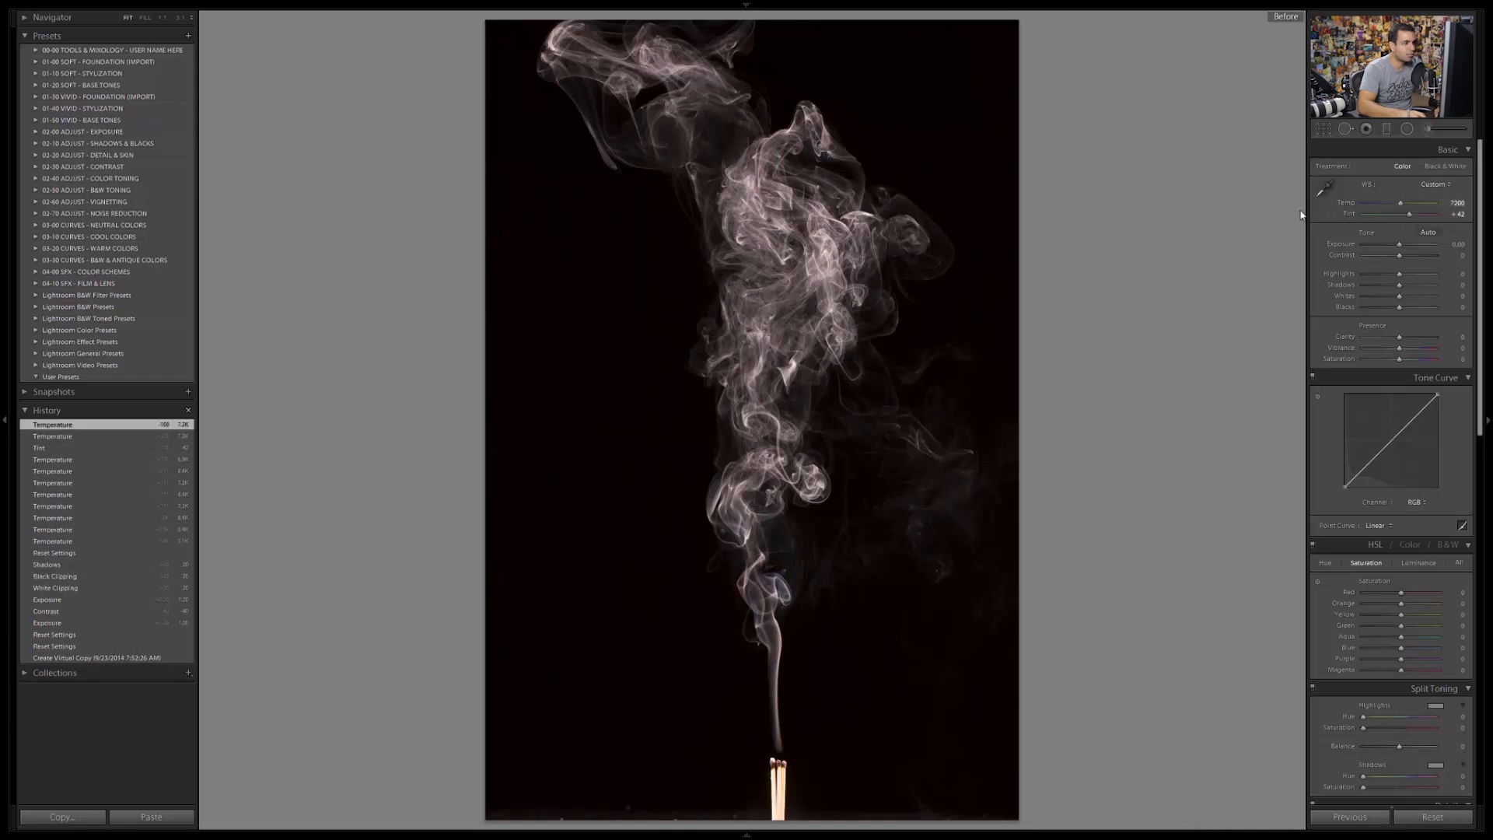
# - Exit the before view to return to the edited smoke photo
pyautogui.press('\\')
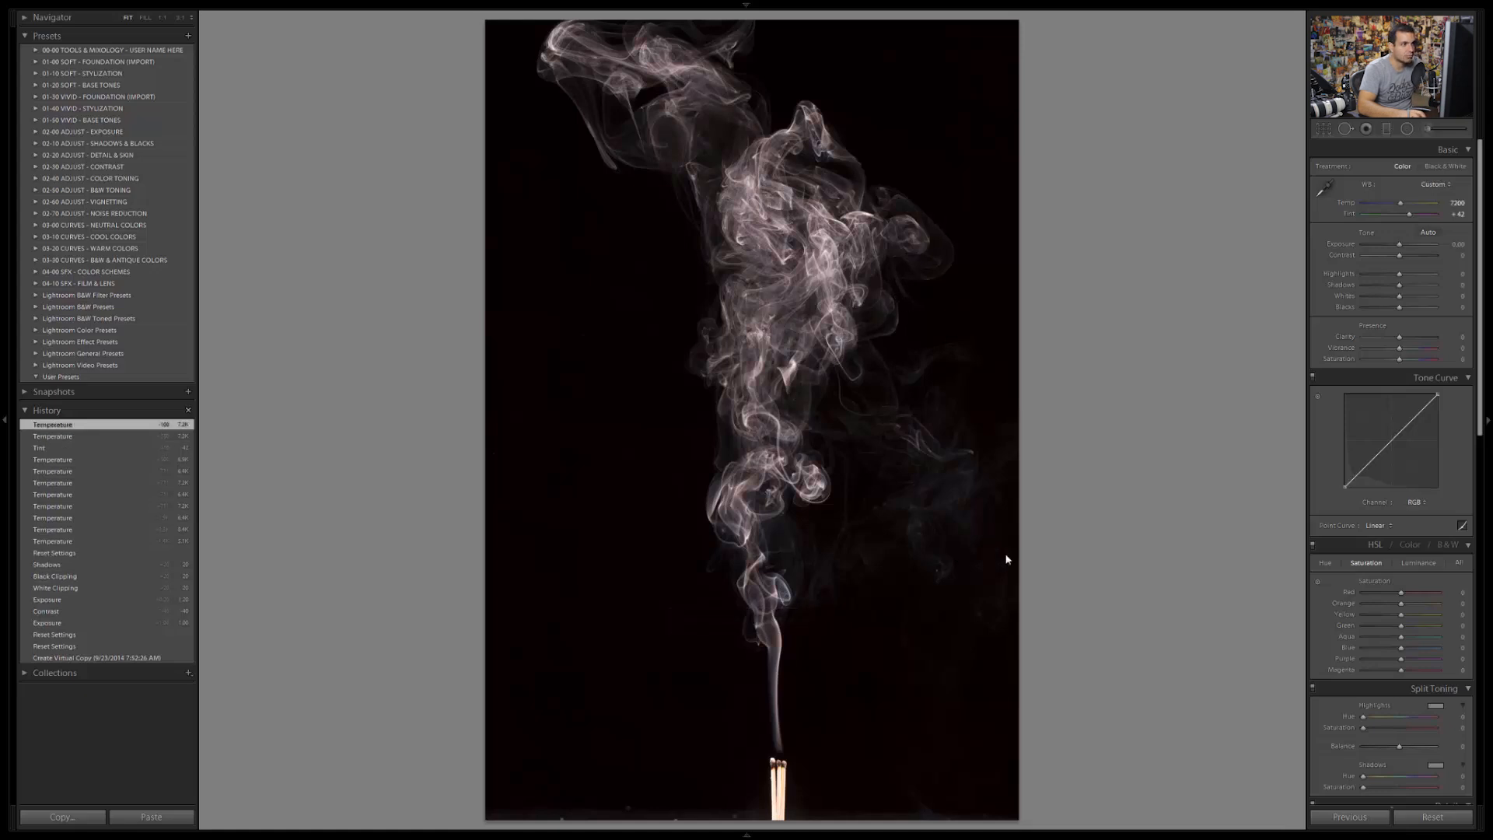
pyautogui.moveTo(1414, 323)
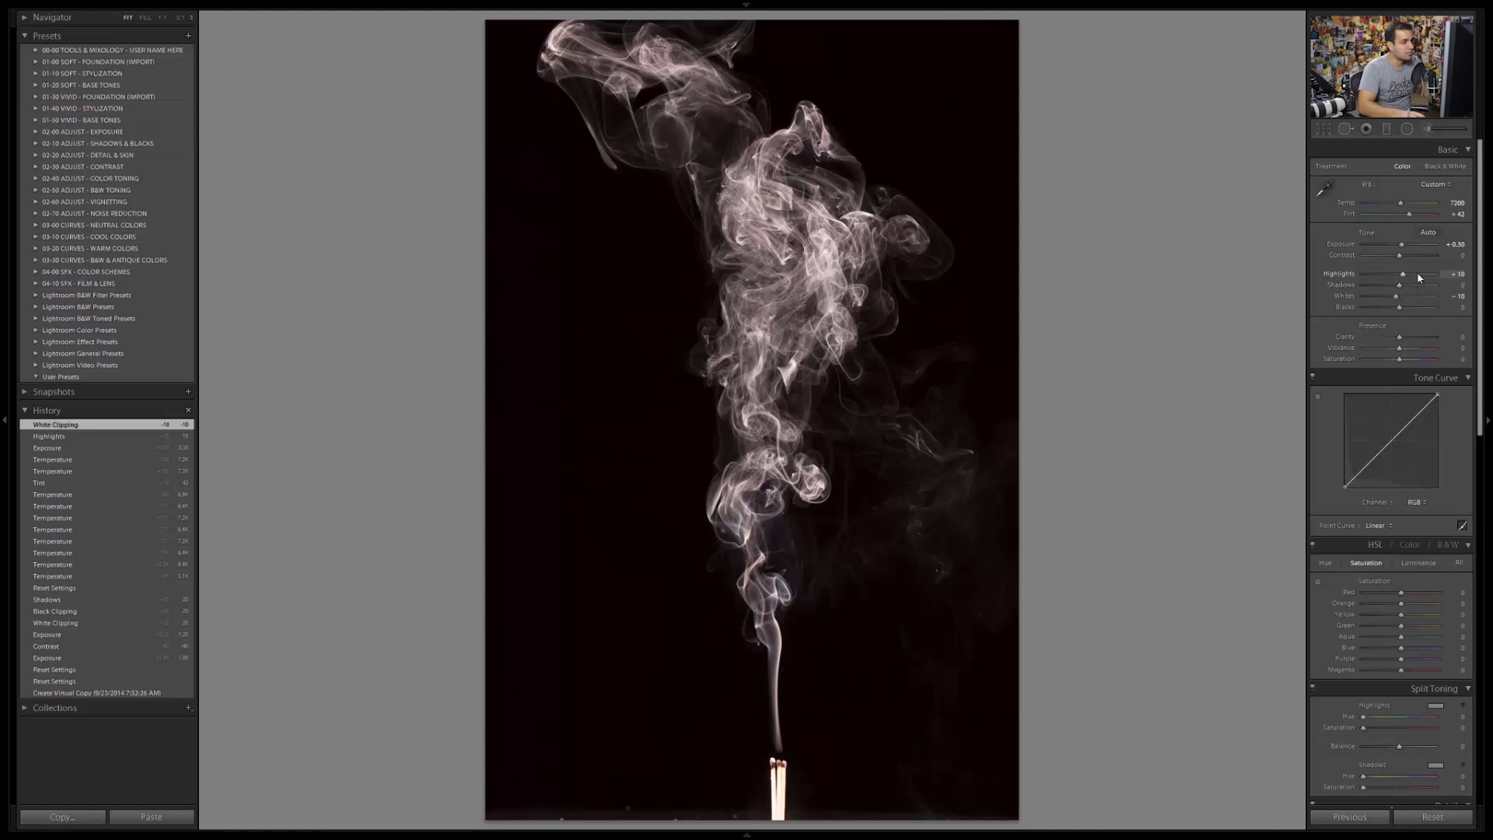
# - Turn on the clipping warning to reveal black-clipped background areas
pyautogui.press('j')
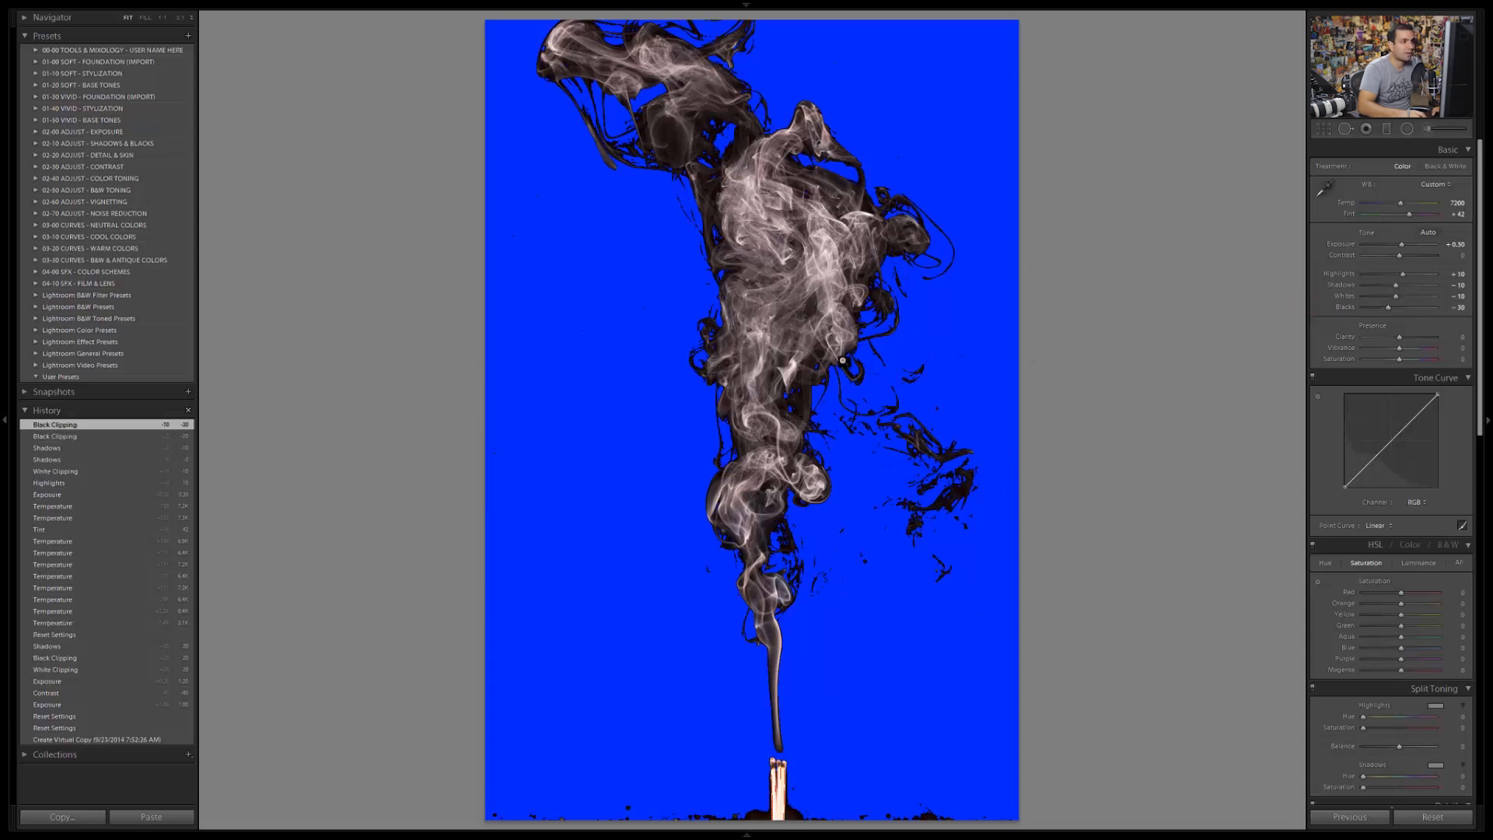
pyautogui.moveTo(1038, 400)
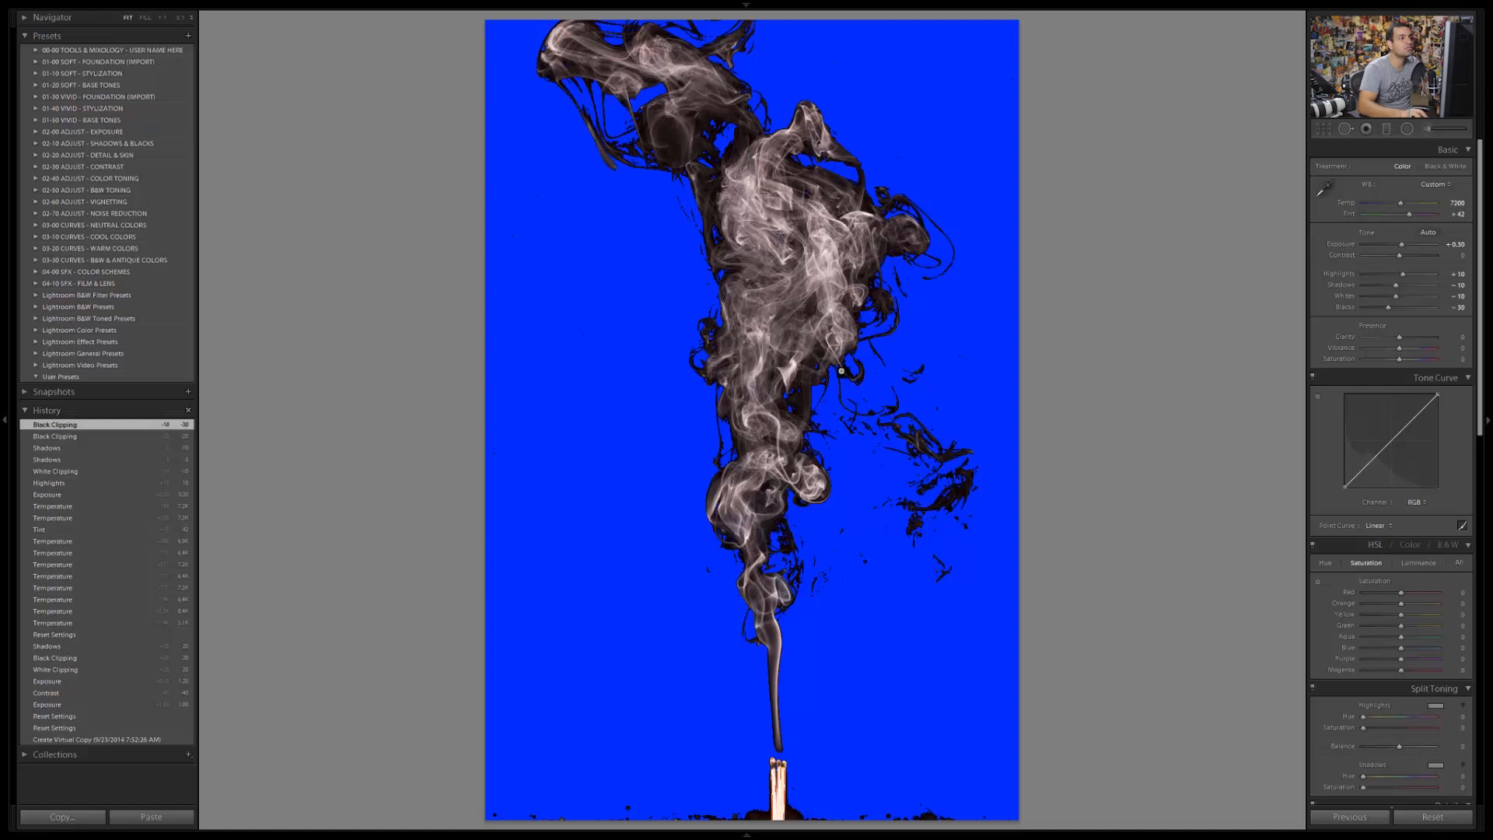
pyautogui.moveTo(971, 358)
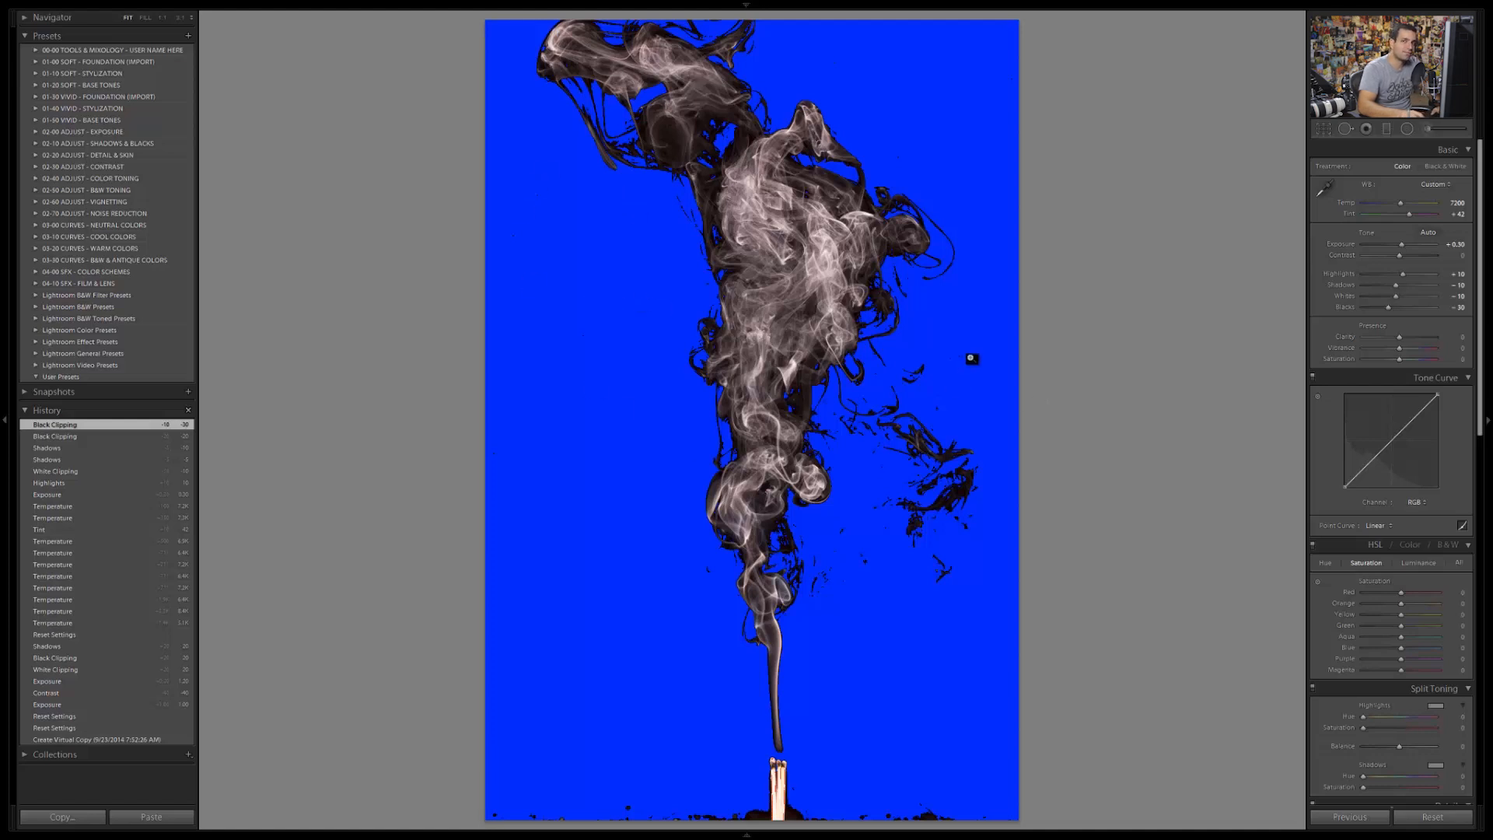
pyautogui.moveTo(589, 325)
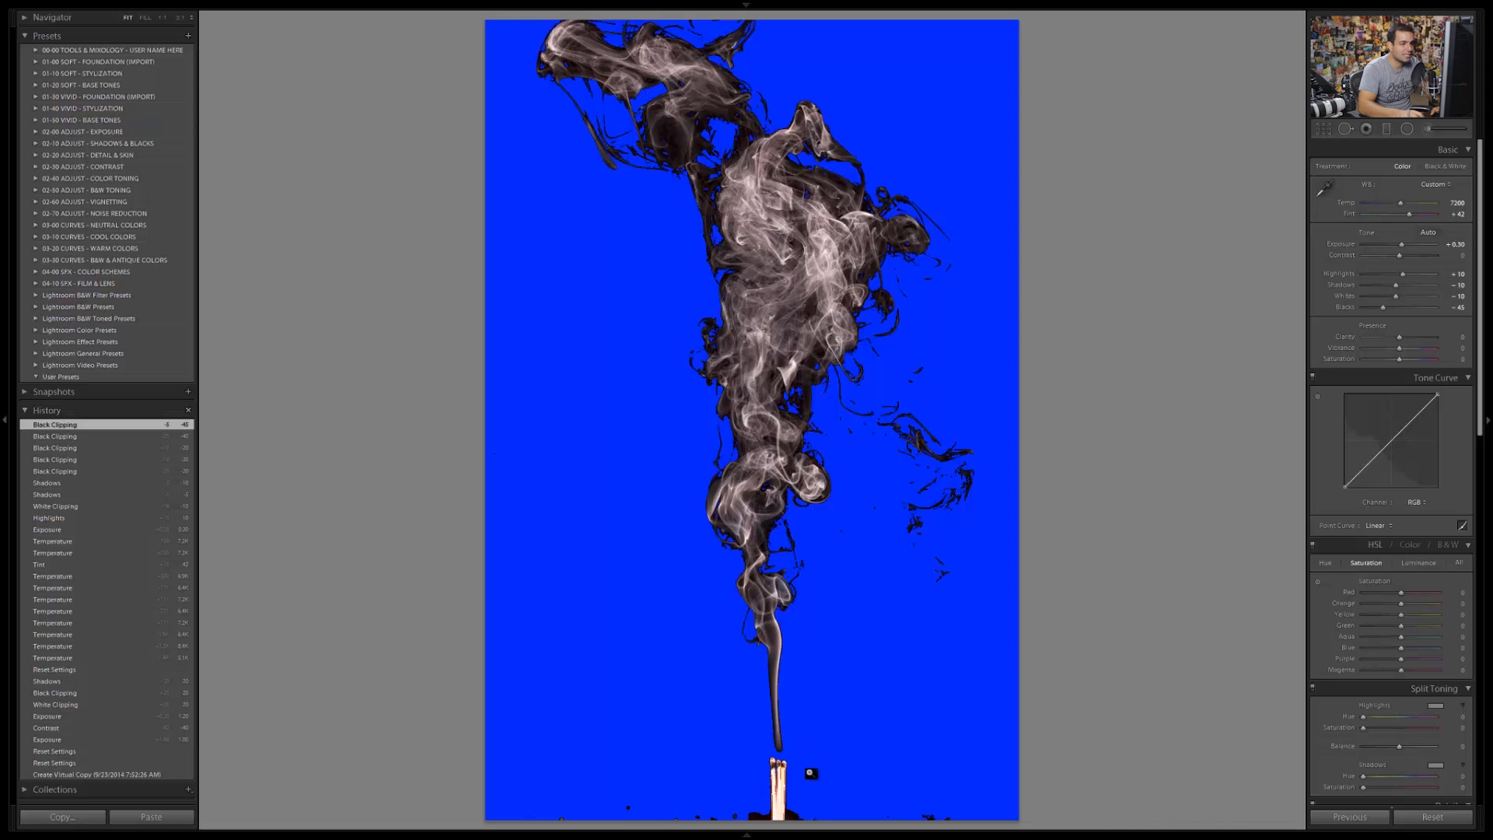
pyautogui.moveTo(972, 290)
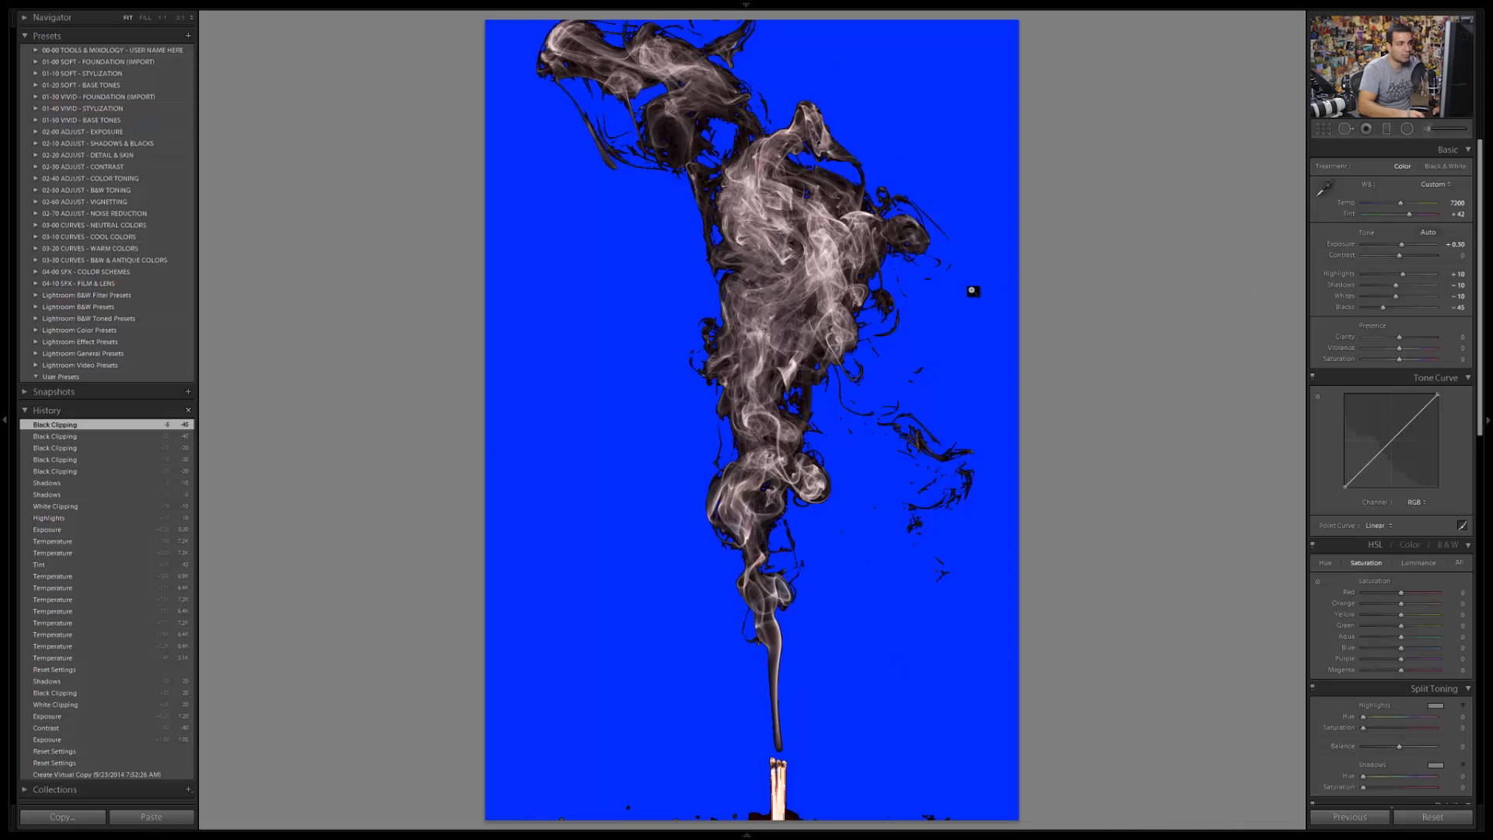
pyautogui.moveTo(913, 154)
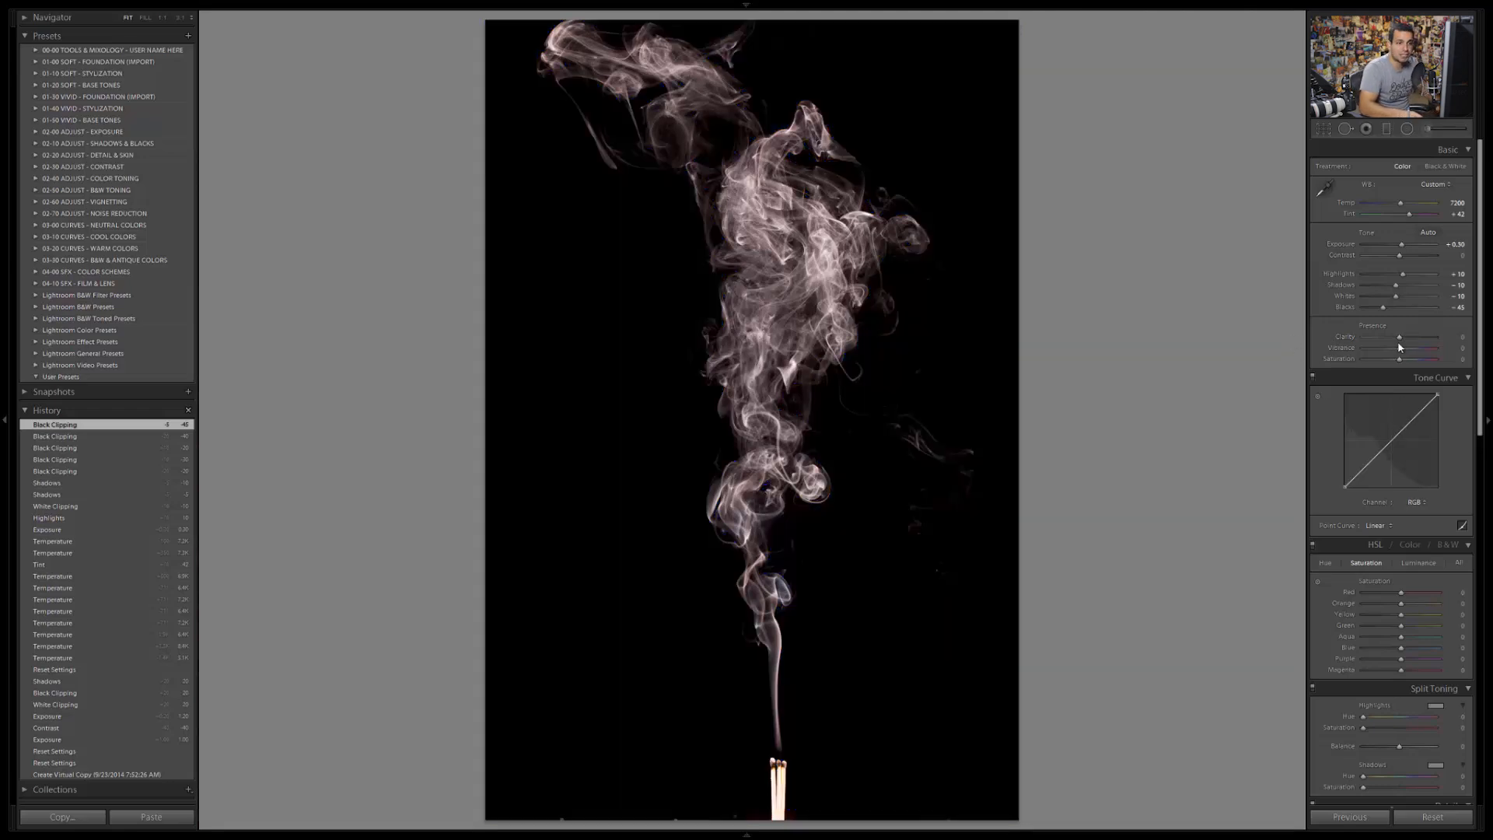
# - Scroll down to the Detail panel's sharpening and select the Adjustment Brush
pyautogui.scroll(-3)
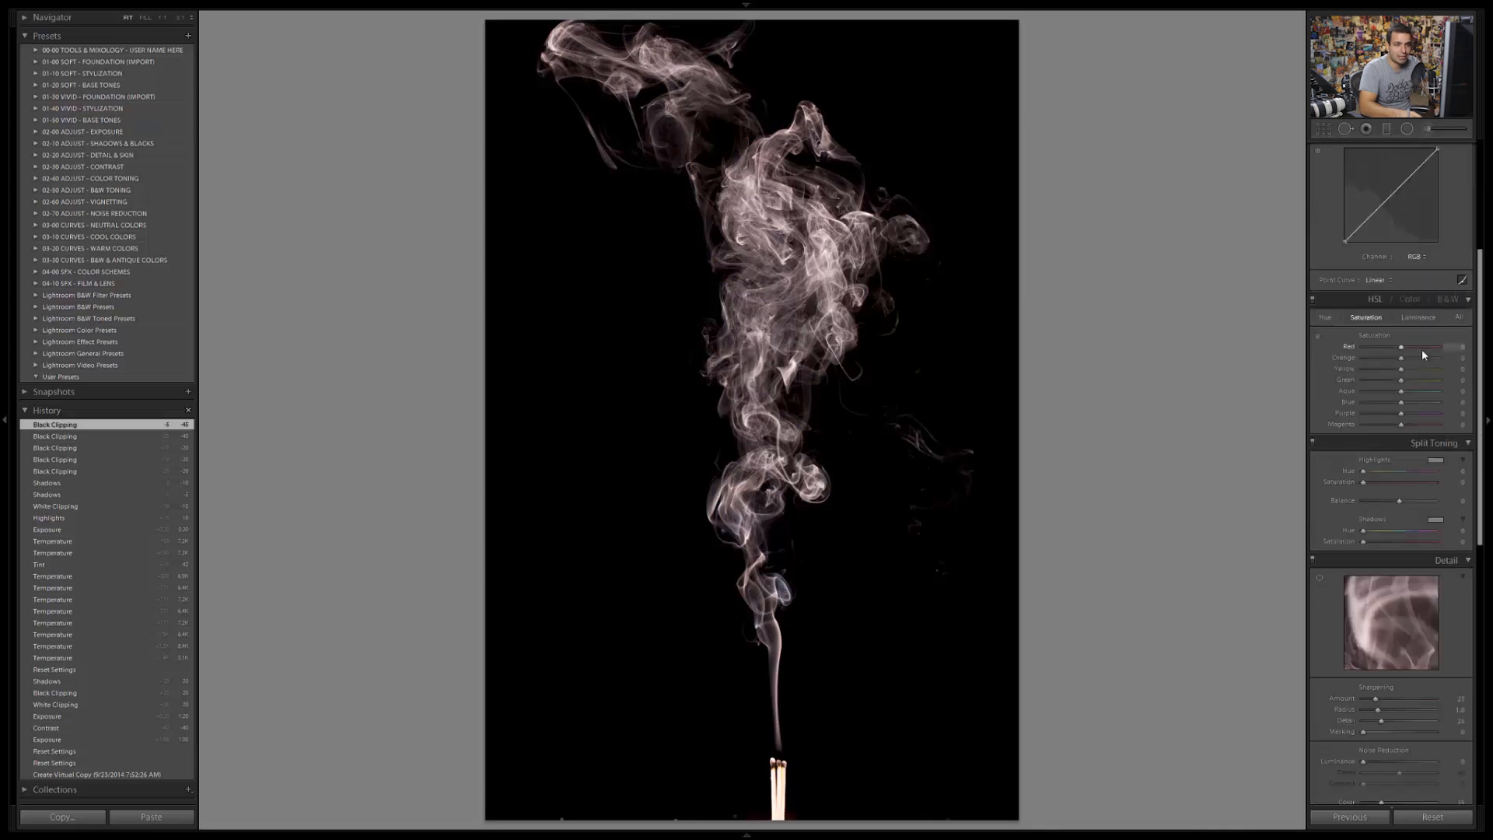
pyautogui.scroll(-3)
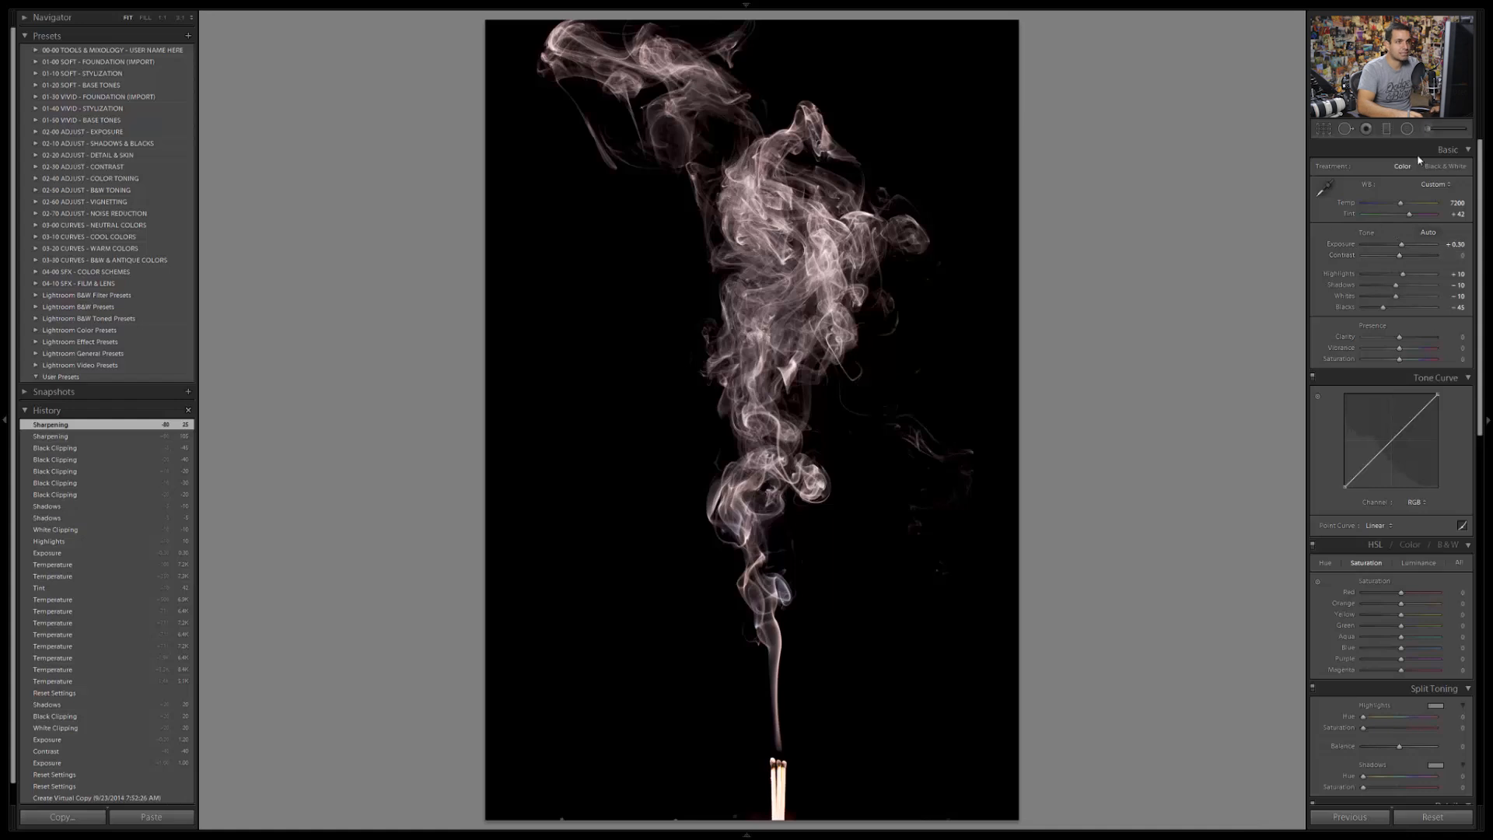
pyautogui.click(1447, 128)
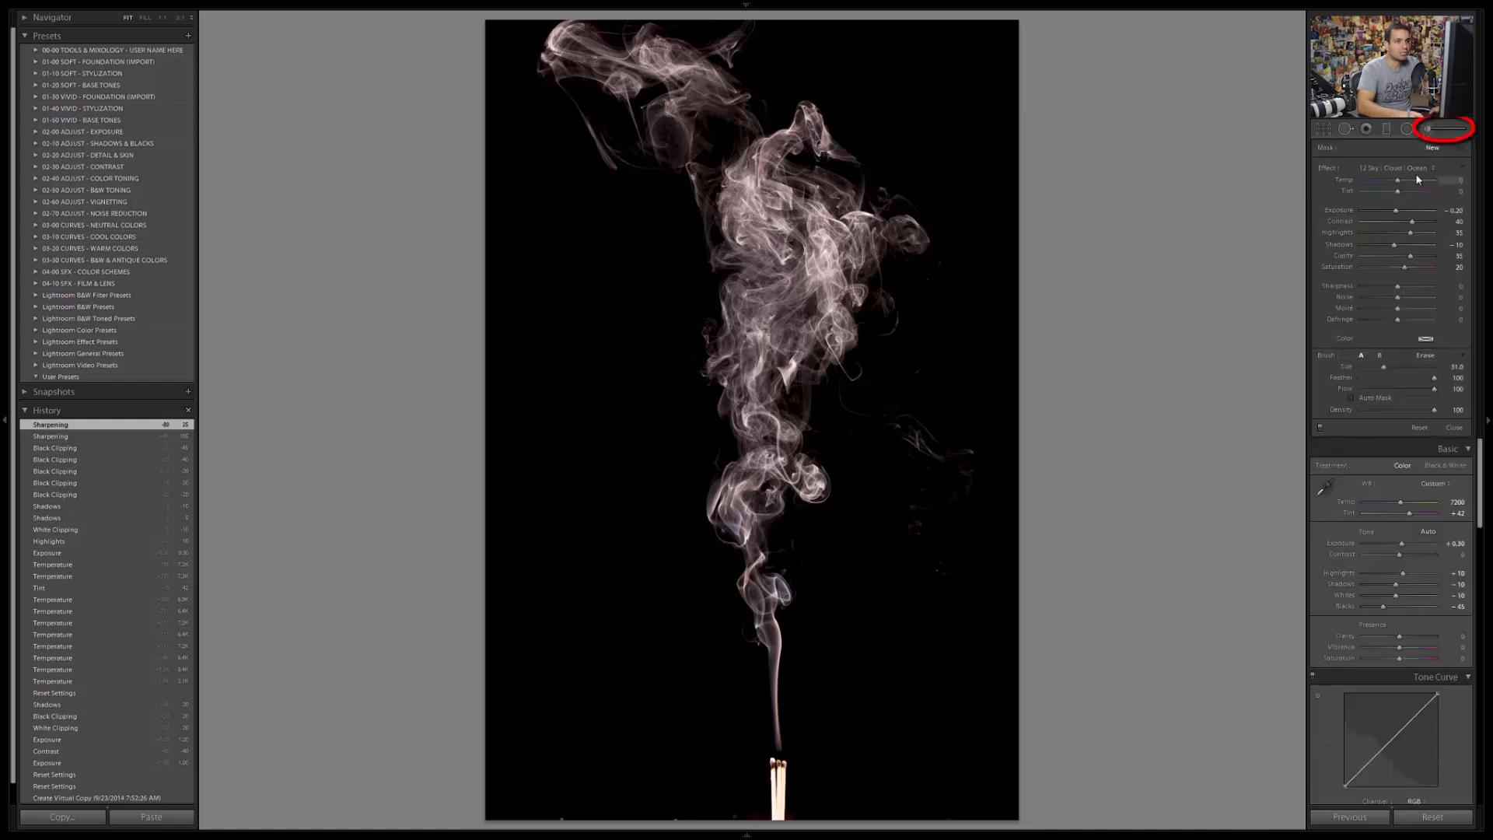
# - Load the 01 Burn ++ (Blacken) -4 Stops effect onto the adjustment brush
pyautogui.click(1400, 168)
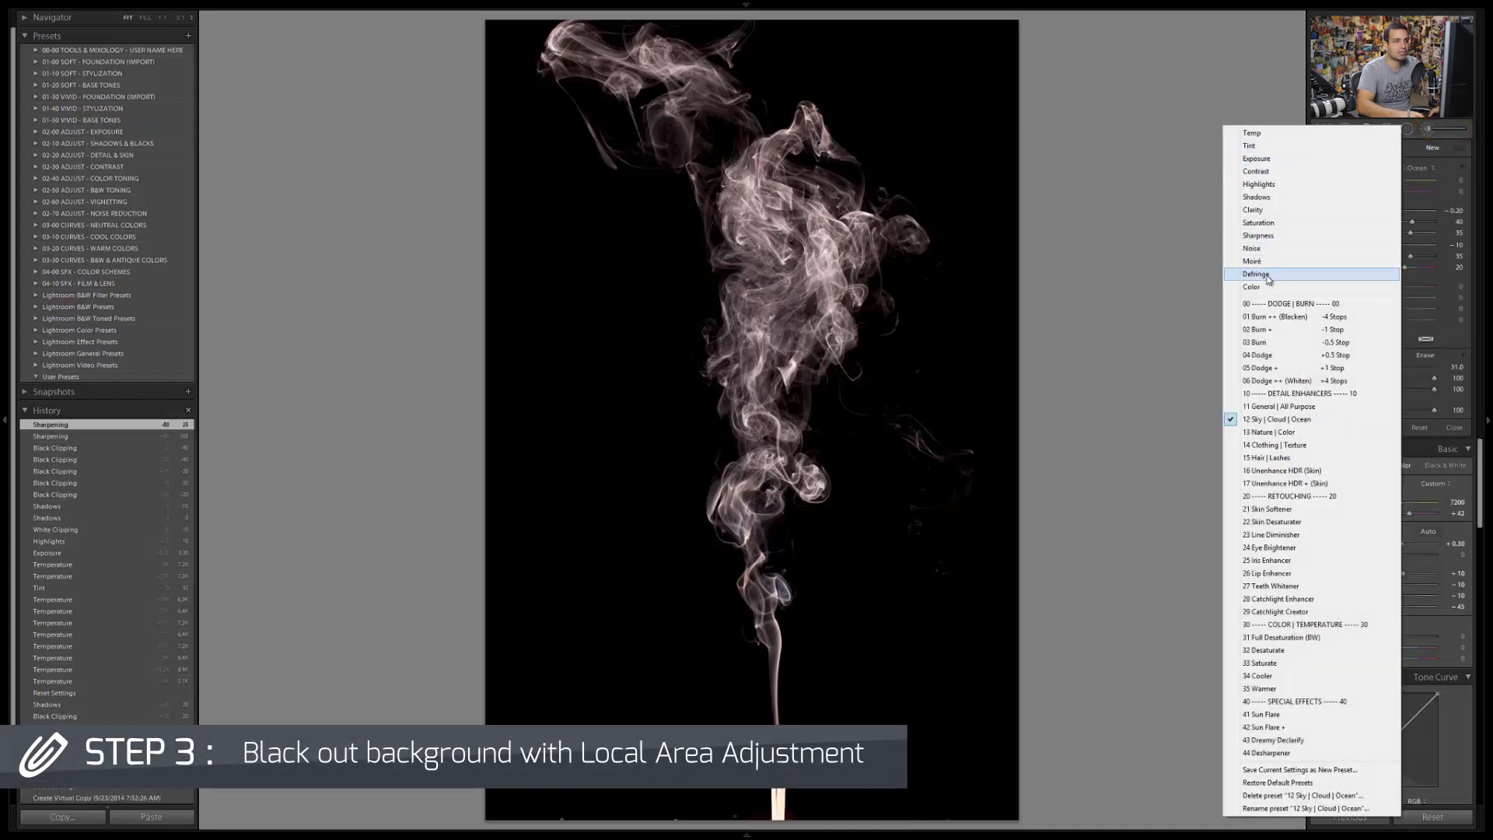
pyautogui.moveTo(1281, 317)
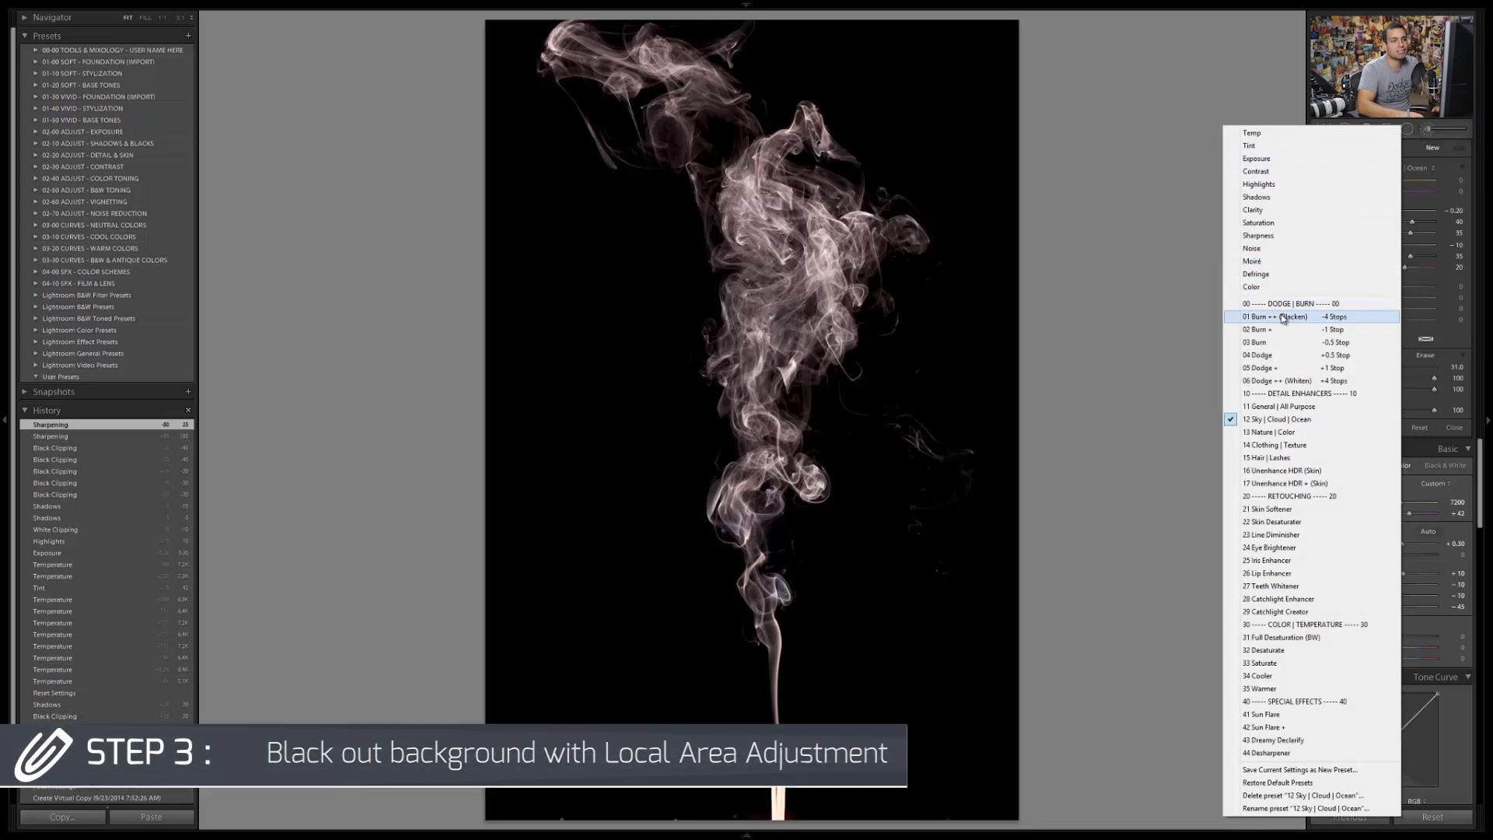
pyautogui.click(1281, 316)
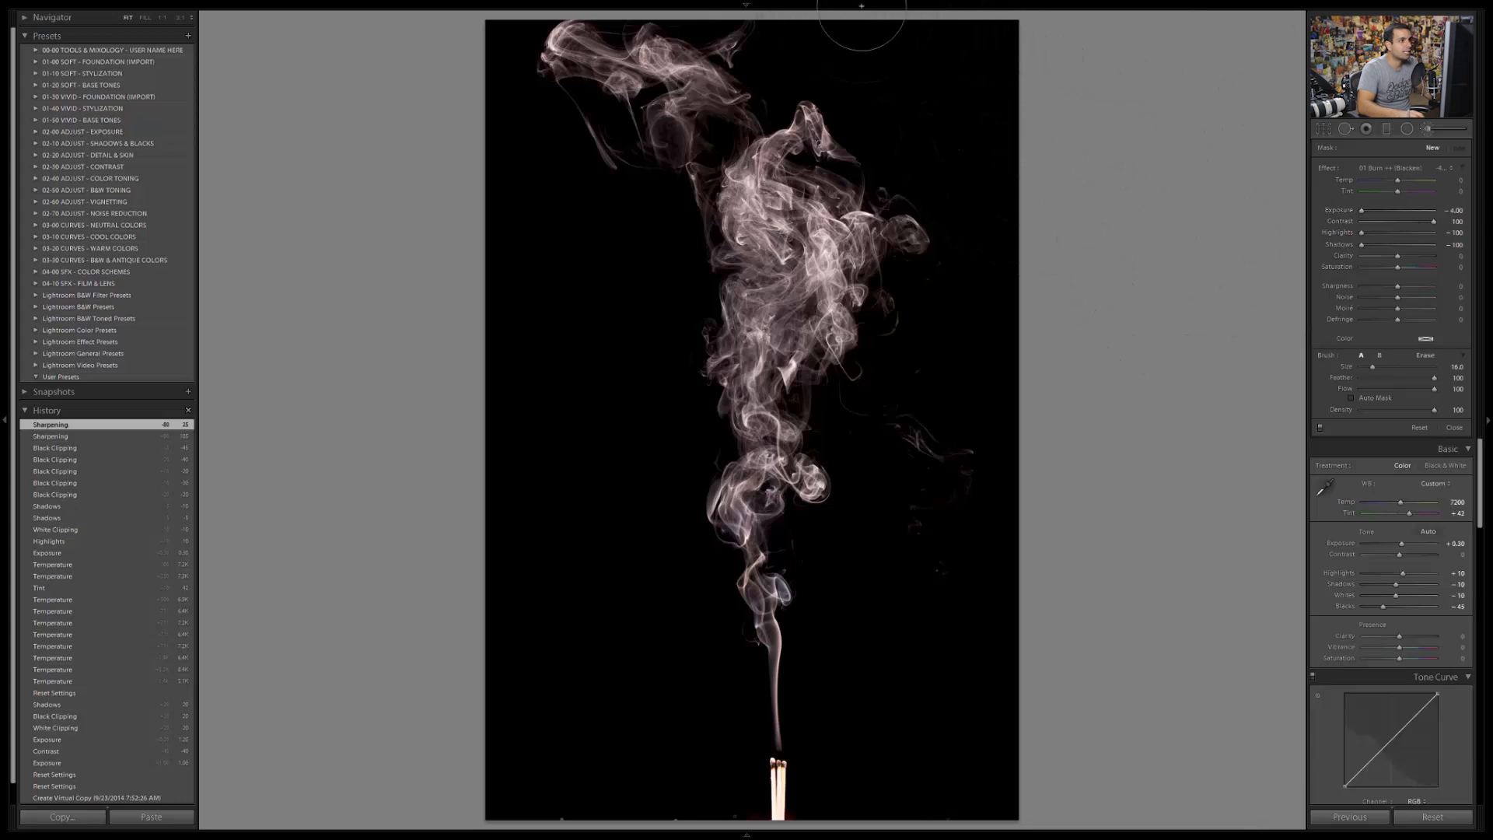
pyautogui.moveTo(960, 116)
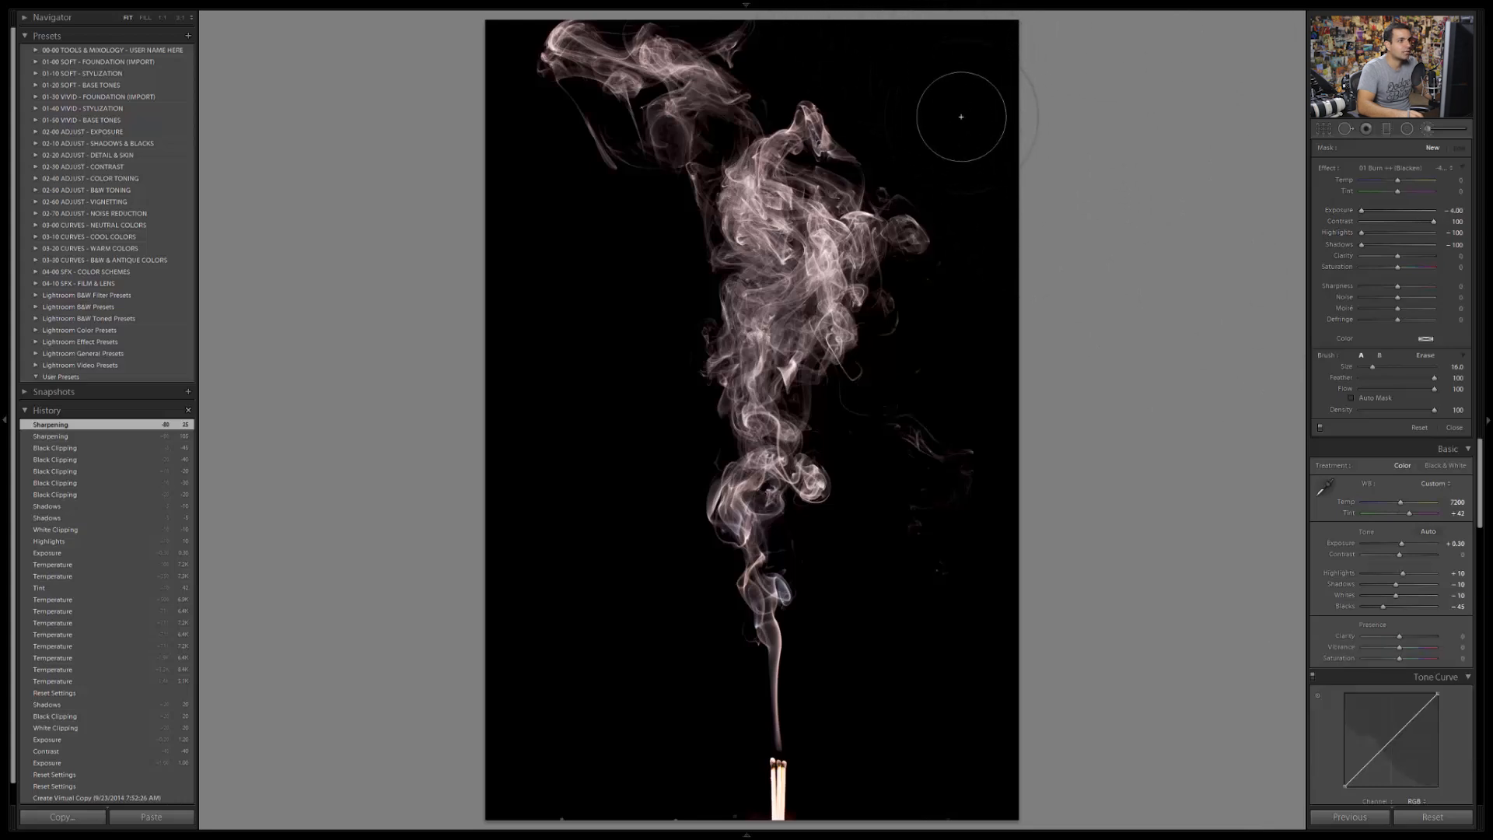
pyautogui.moveTo(986, 382)
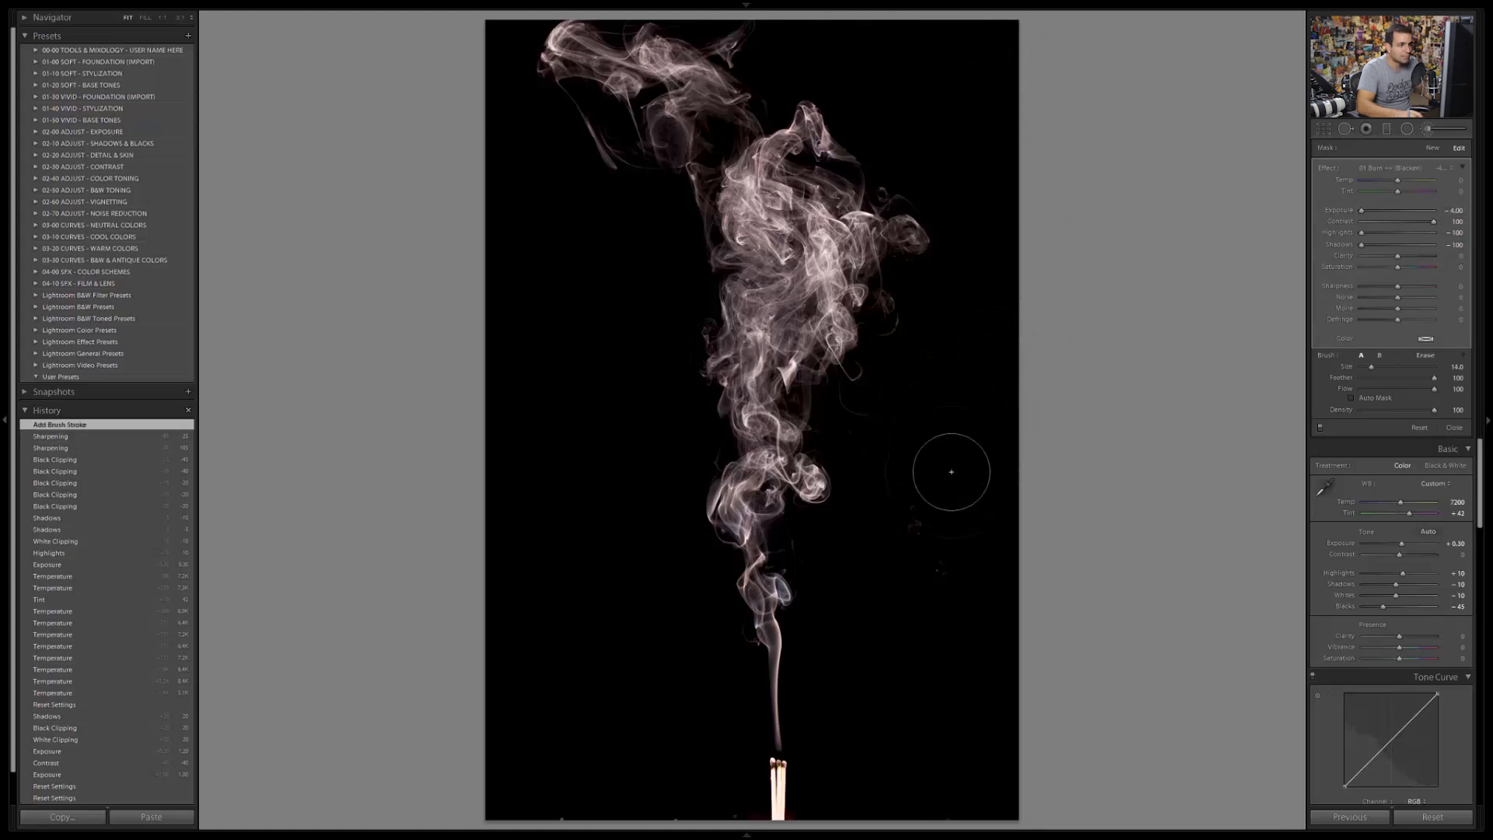
pyautogui.moveTo(950, 484)
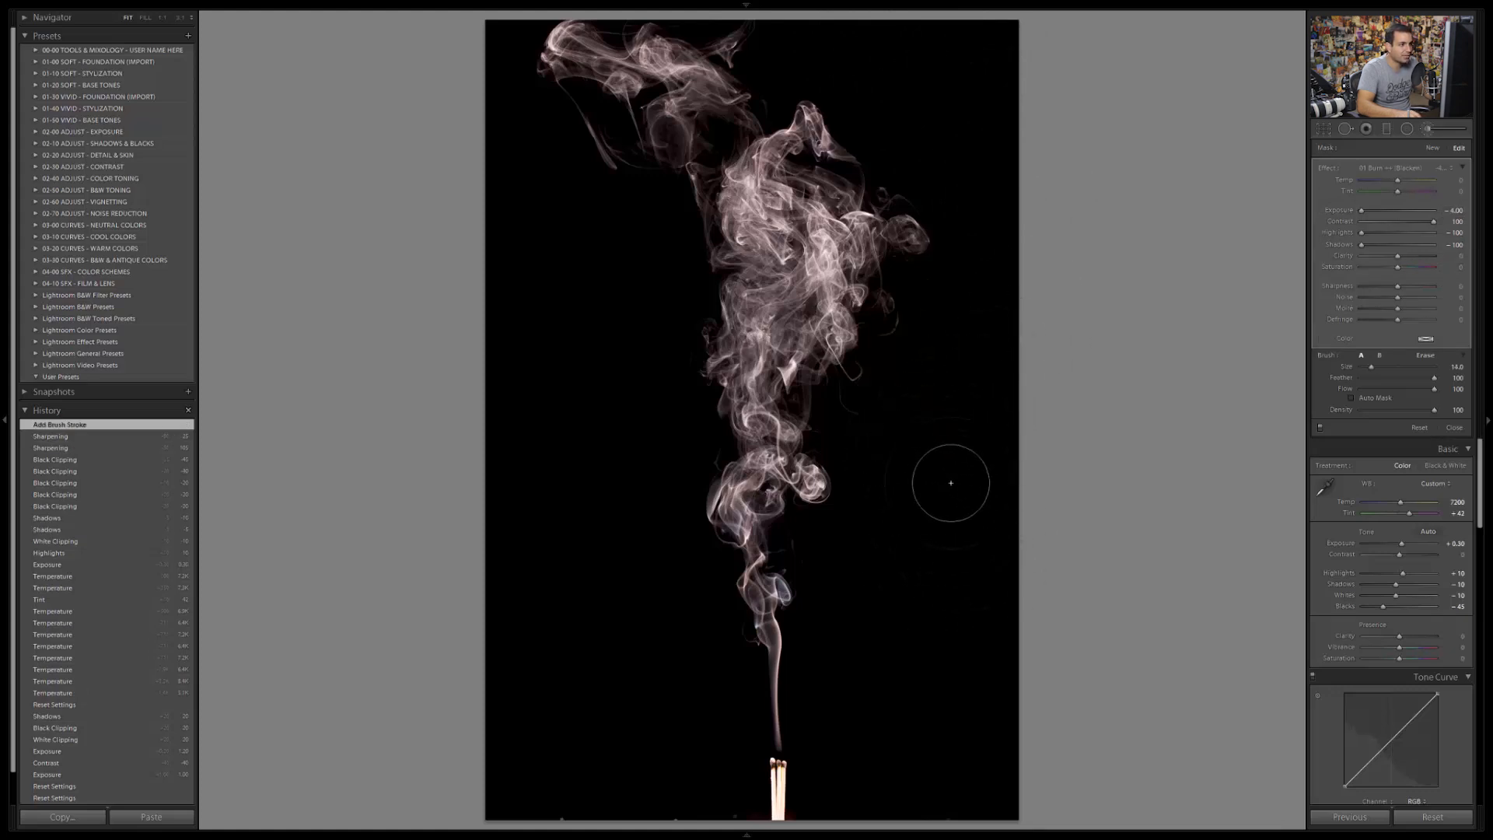
# - Paint a blackening burn stroke over the background beside the smoke
pyautogui.click(951, 483)
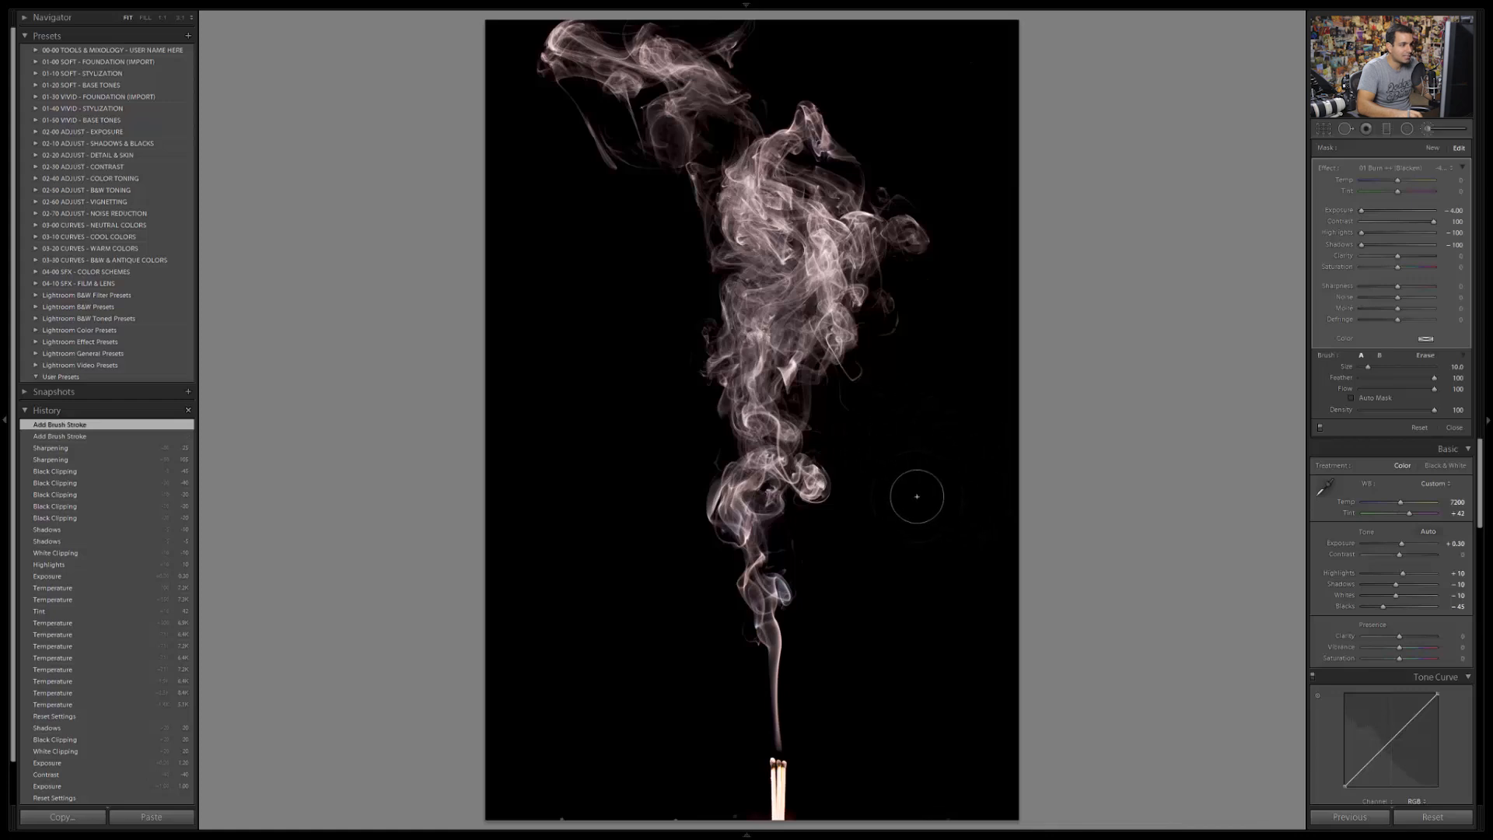
pyautogui.moveTo(861, 811)
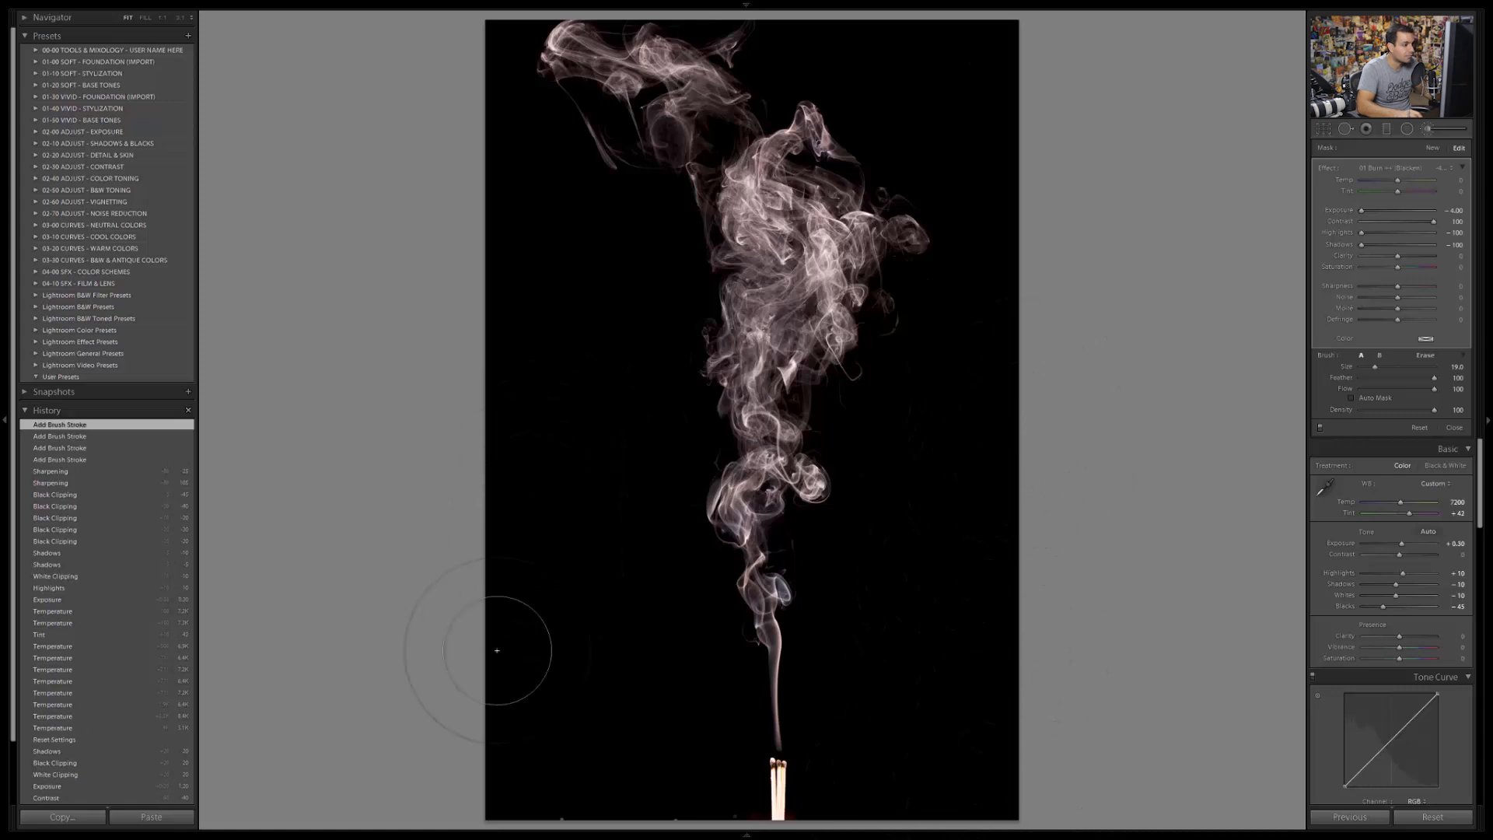
pyautogui.moveTo(643, 805)
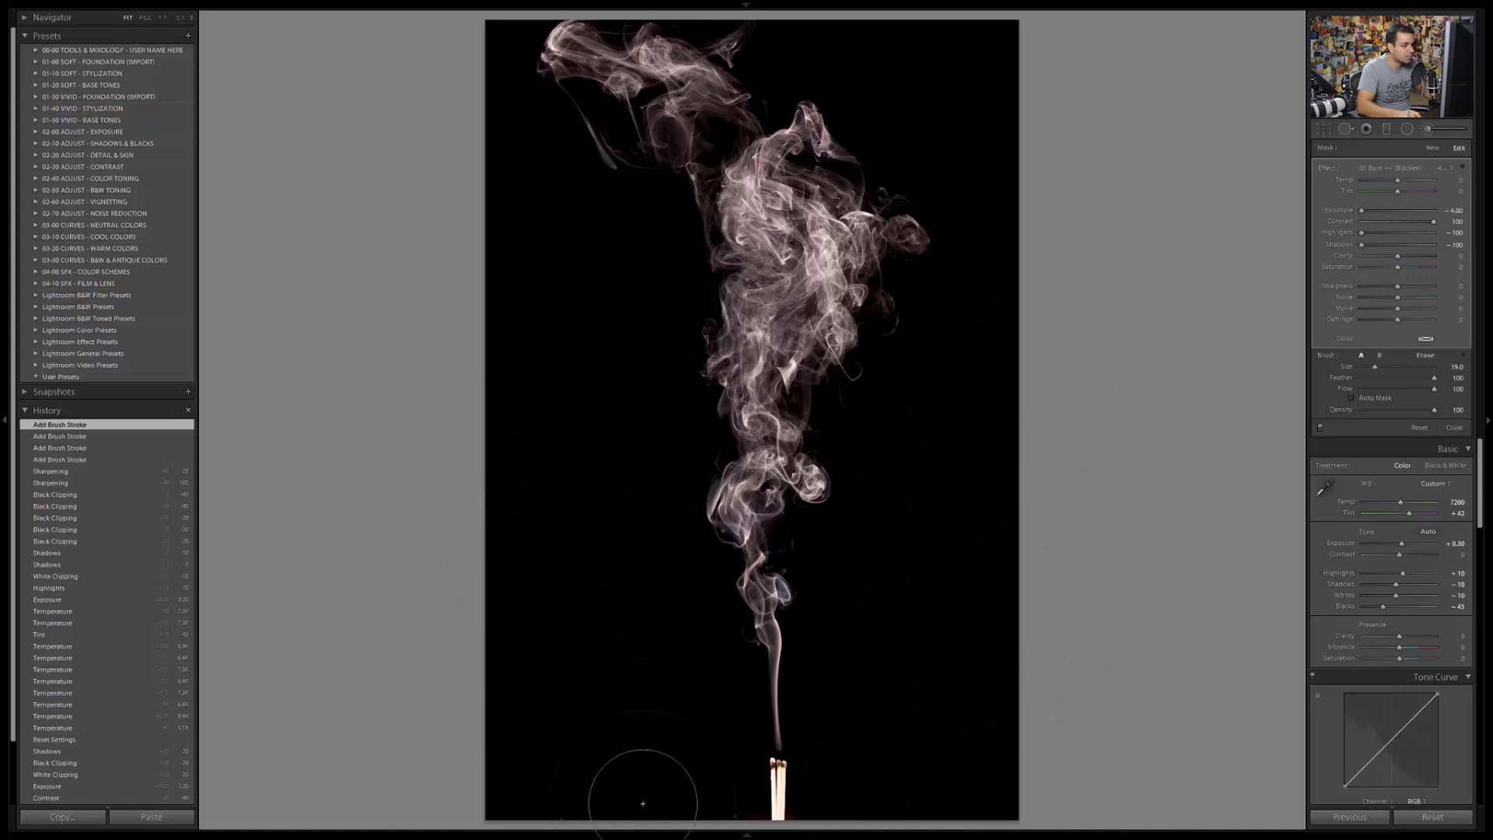
pyautogui.moveTo(602, 643)
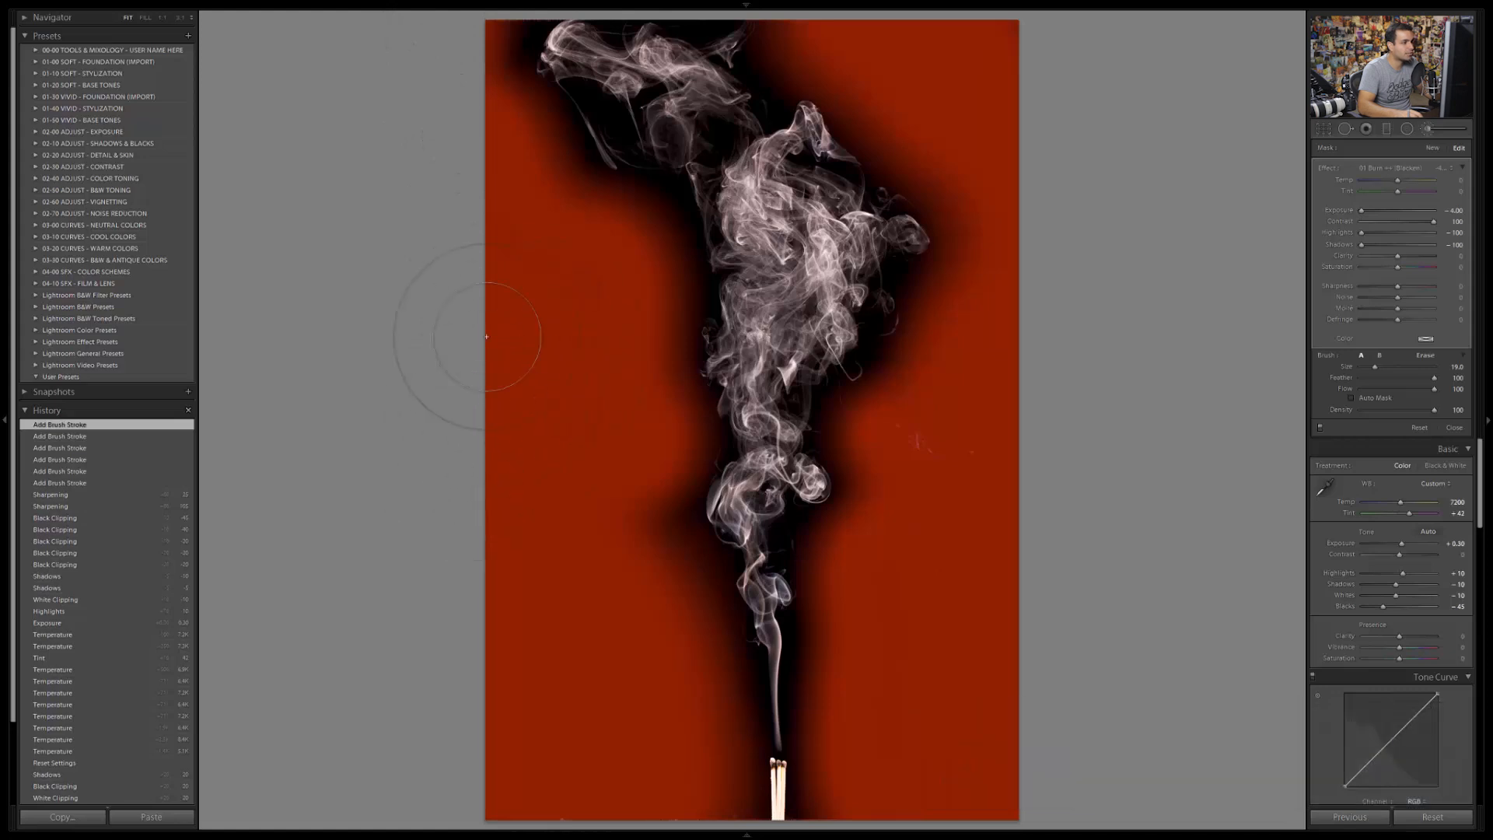
pyautogui.moveTo(485, 372)
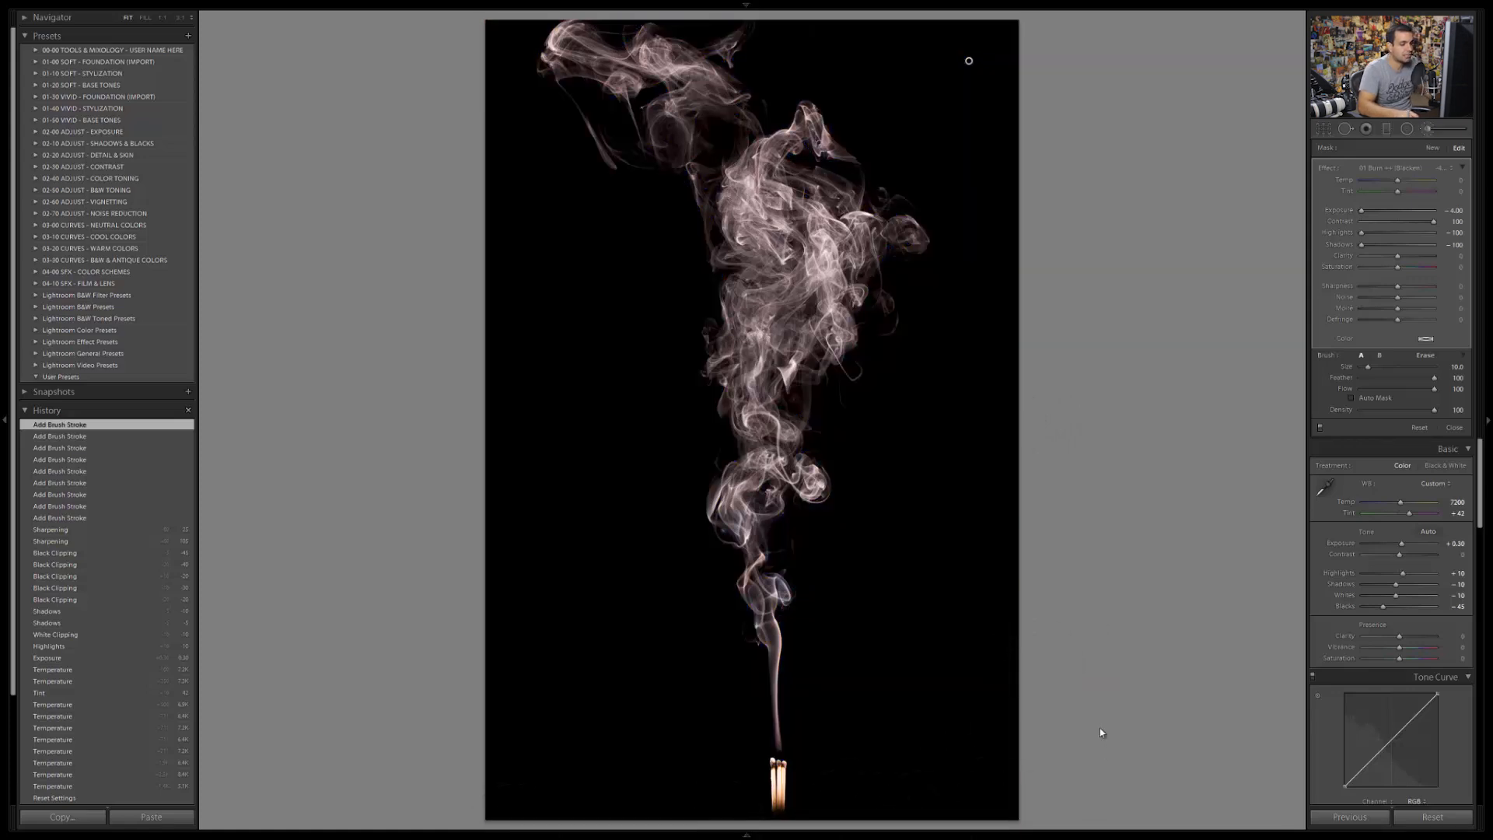
# - Burn the lower background and the grey patch left of the smoke
pyautogui.click(886, 797)
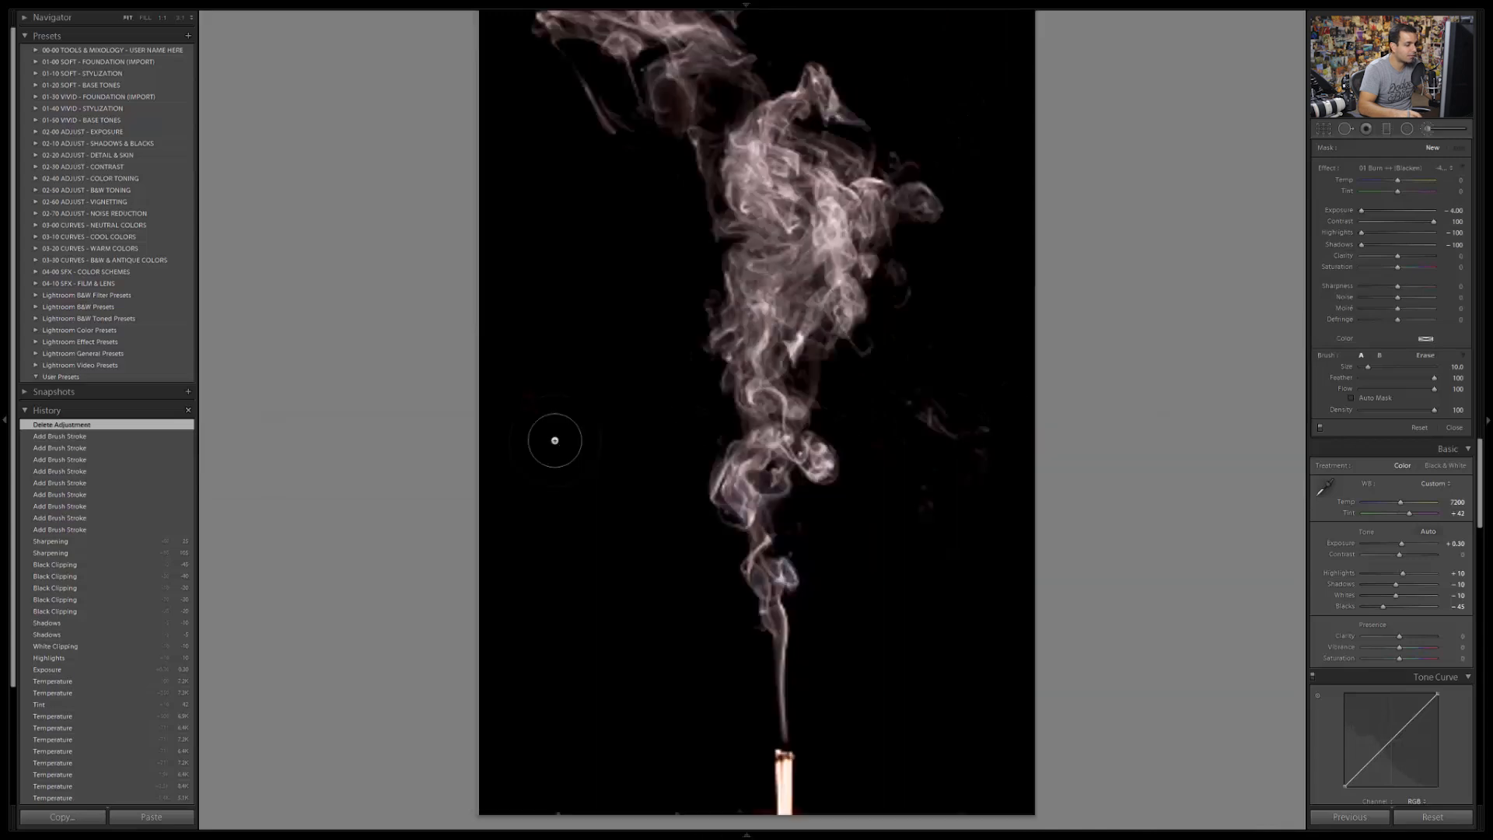
pyautogui.click(983, 140)
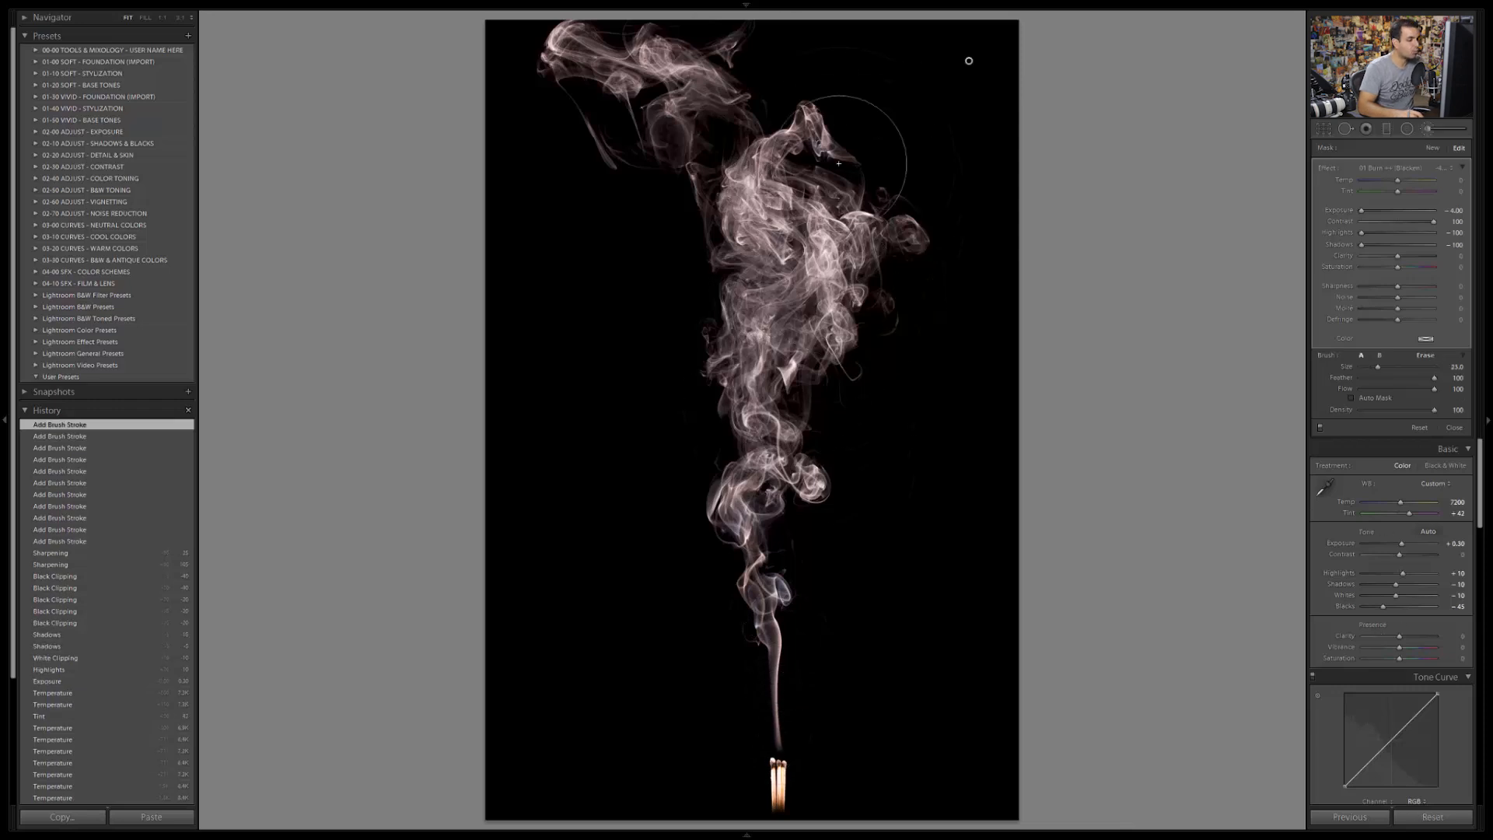
# - Make a virtual copy of the blackened smoke photo and select it in the Library grid
pyautogui.press("ctrl+'")
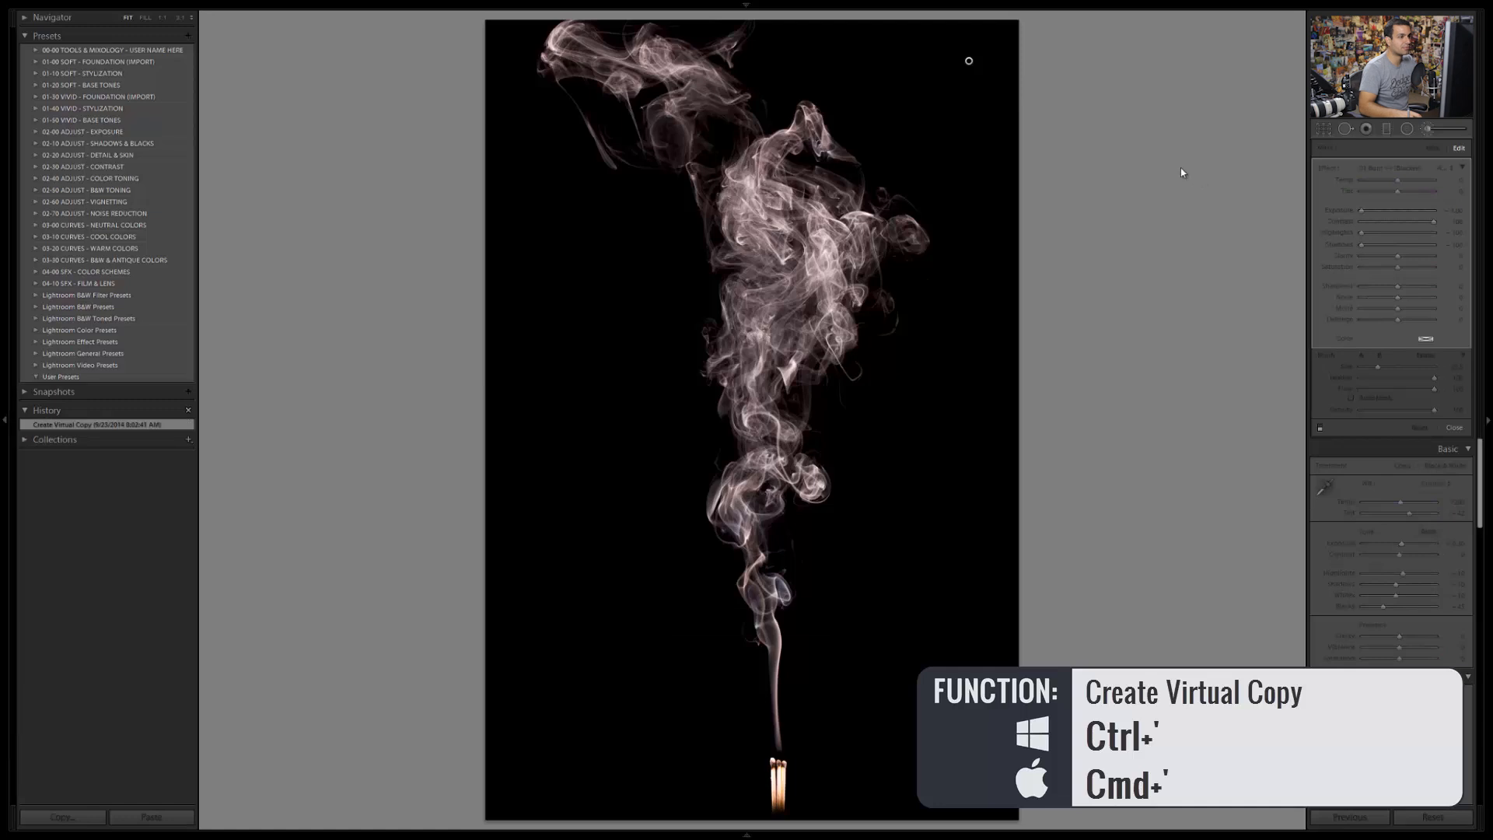
pyautogui.click(1407, 128)
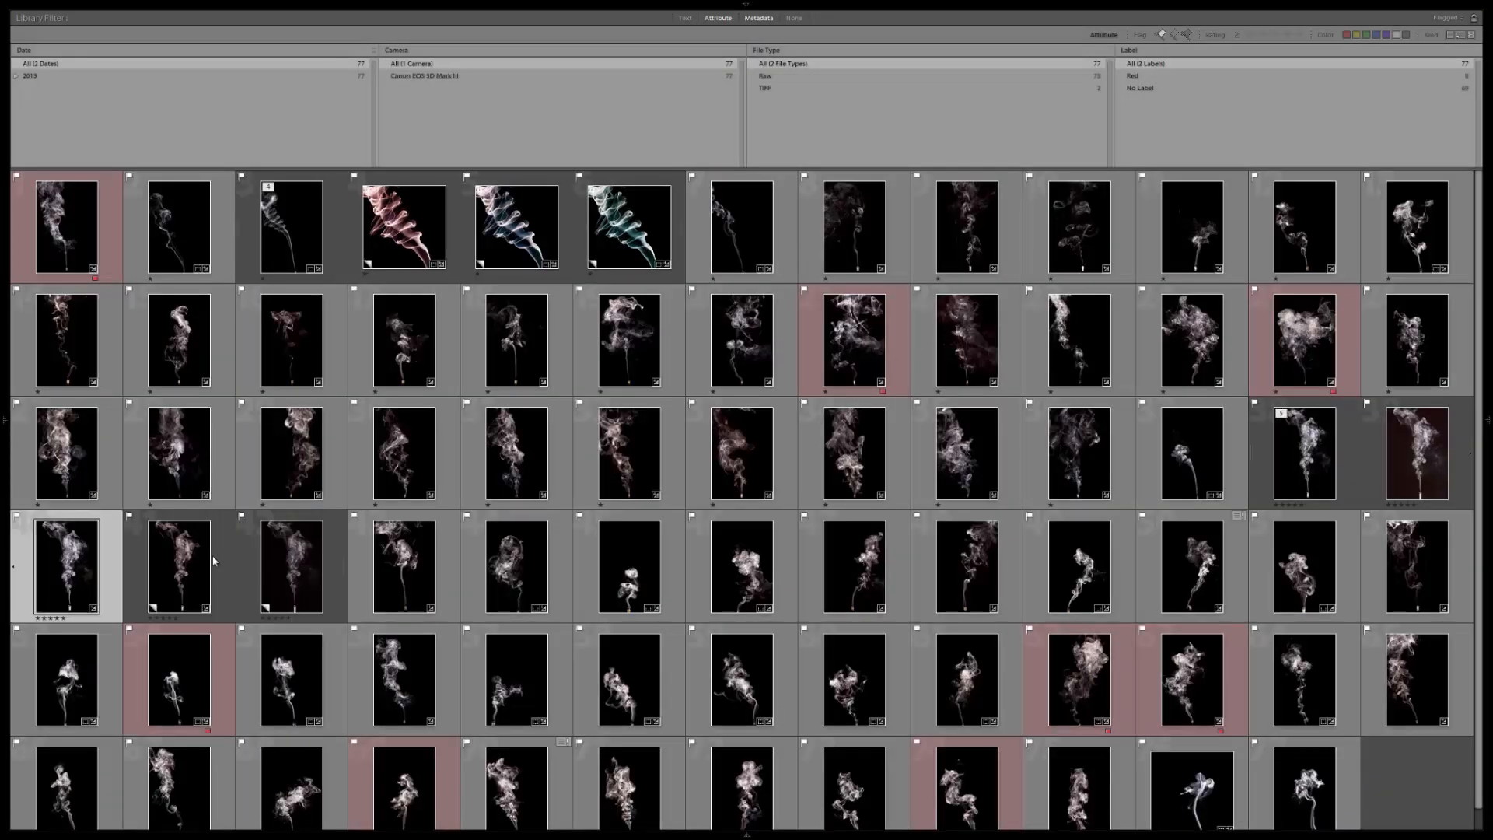
pyautogui.click(178, 564)
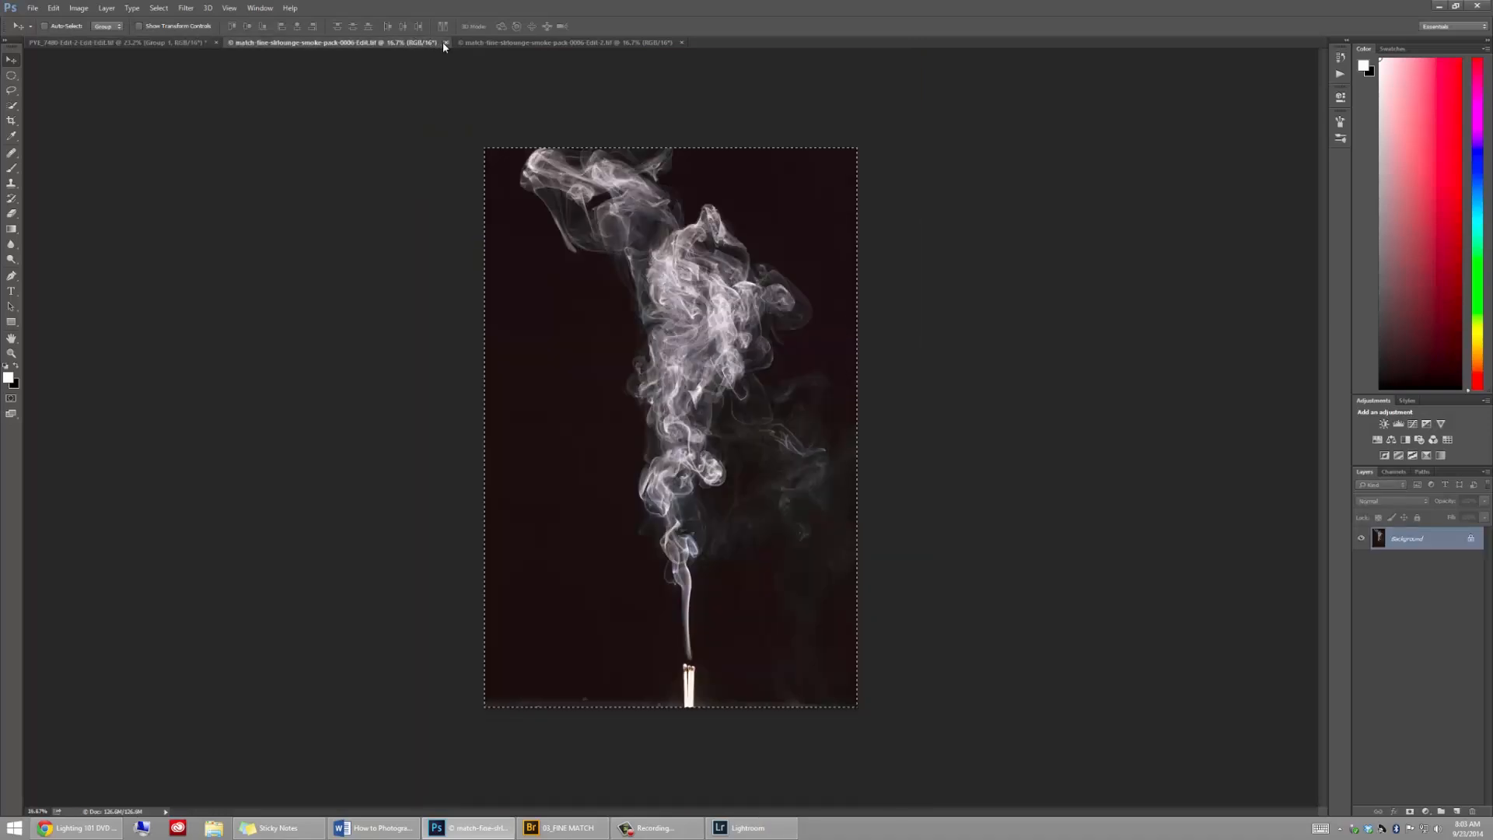
# - Set the smoke layer over the reclining portrait to Screen and confirm its resize around her legs
pyautogui.click(567, 41)
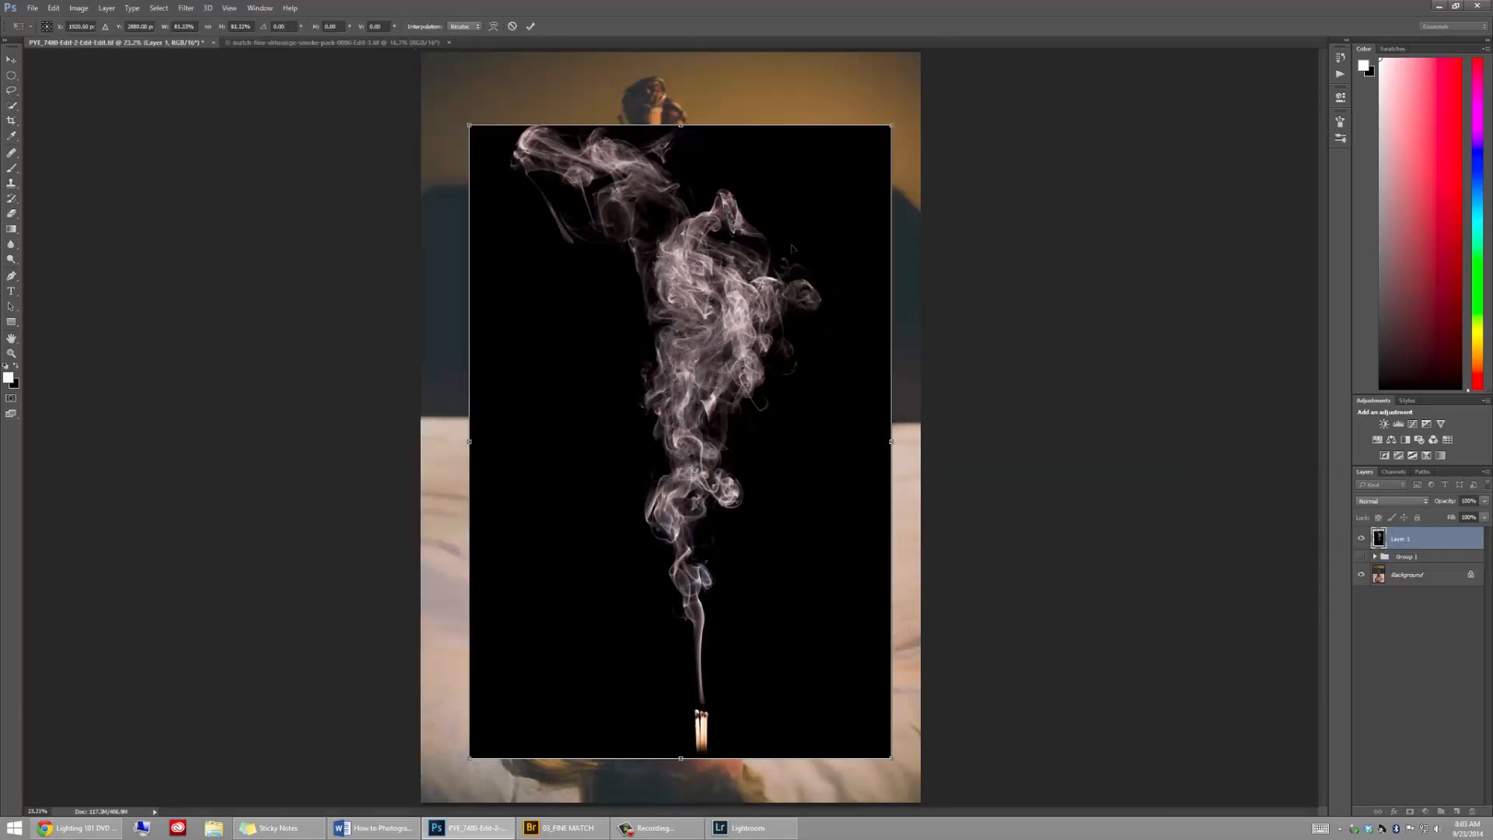
pyautogui.click(1393, 501)
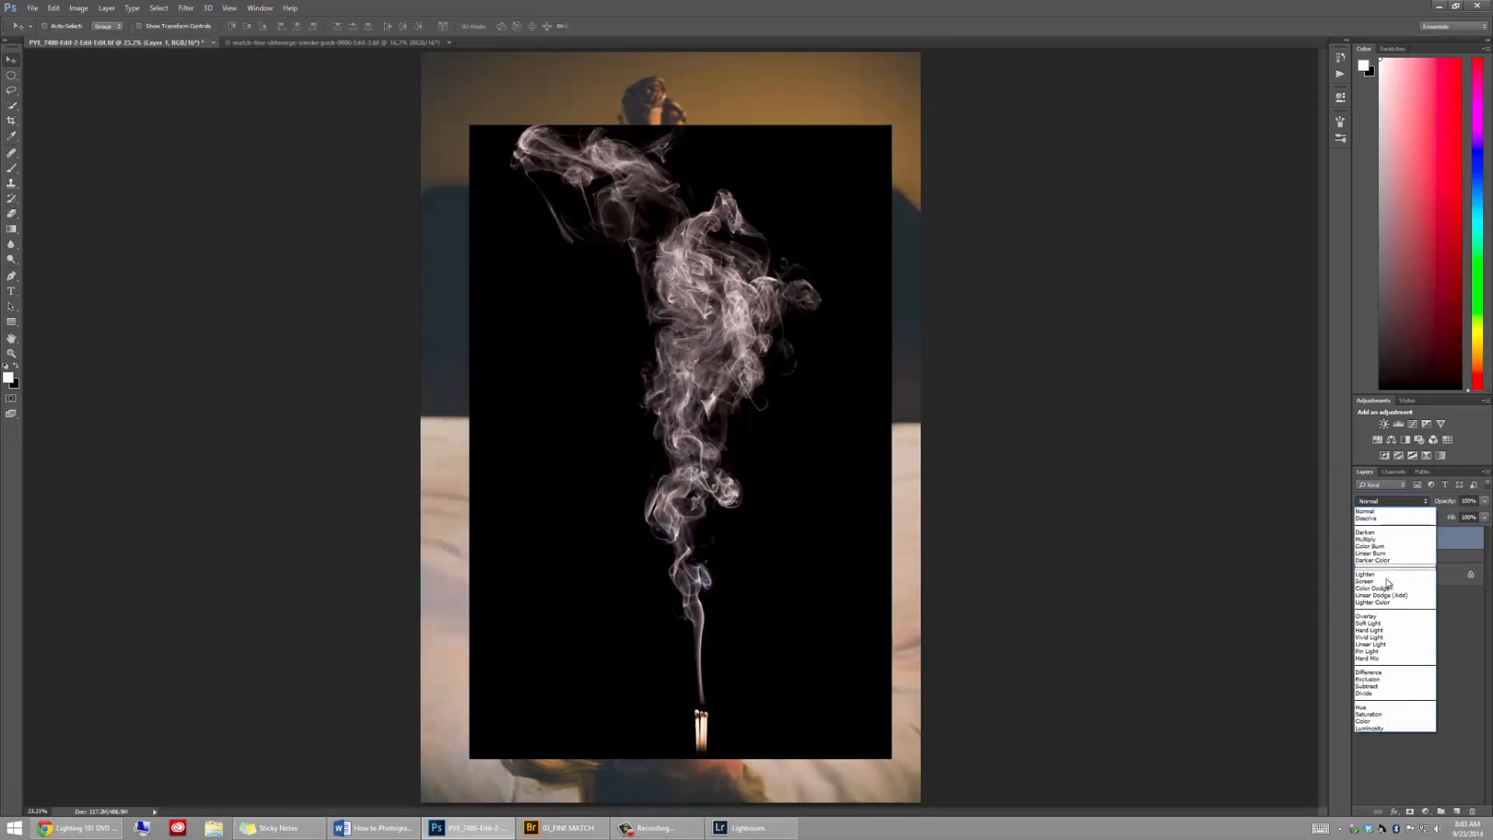
pyautogui.click(1363, 581)
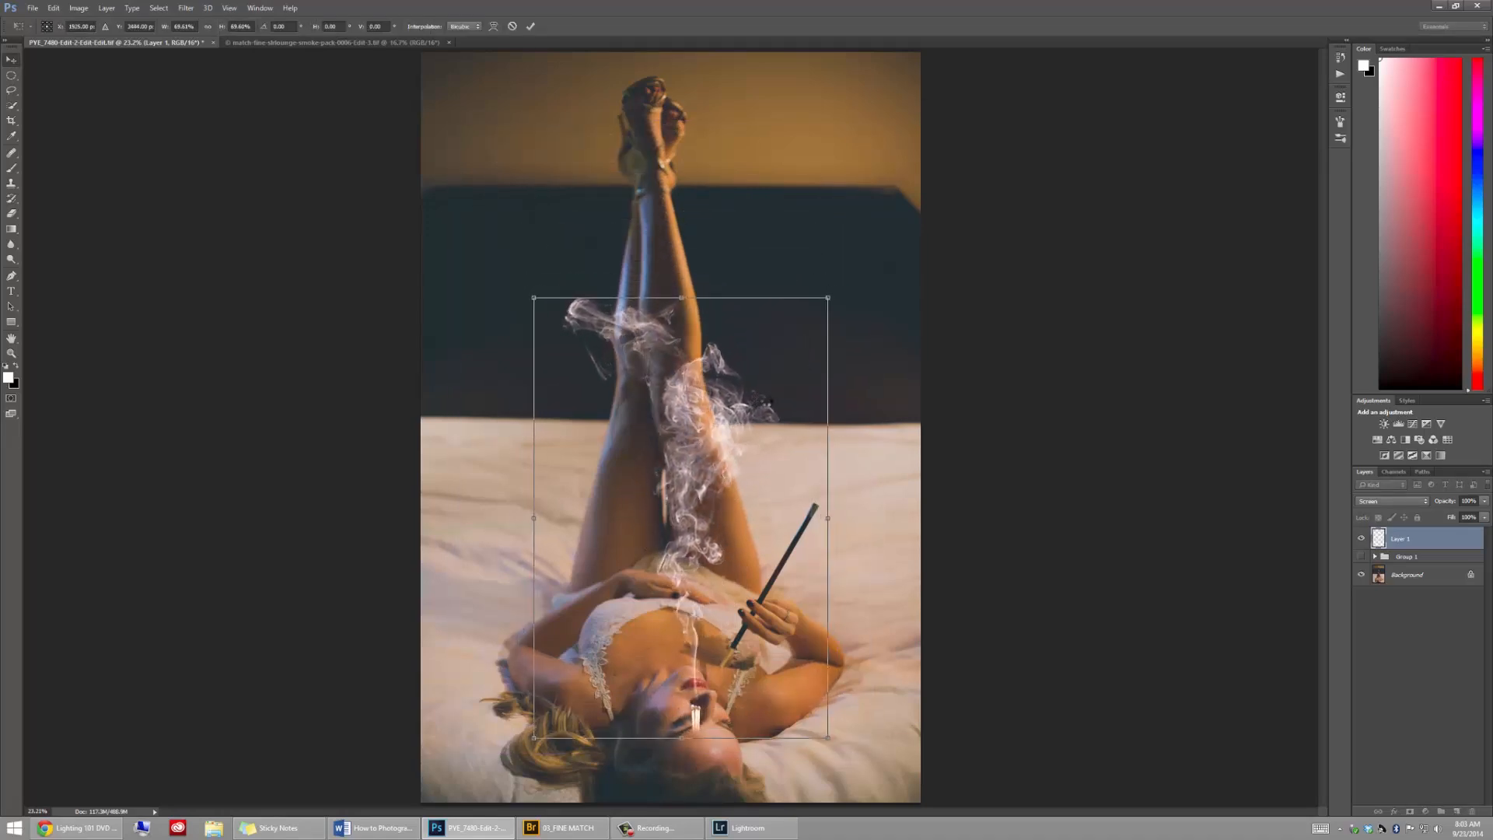
pyautogui.press('Return')
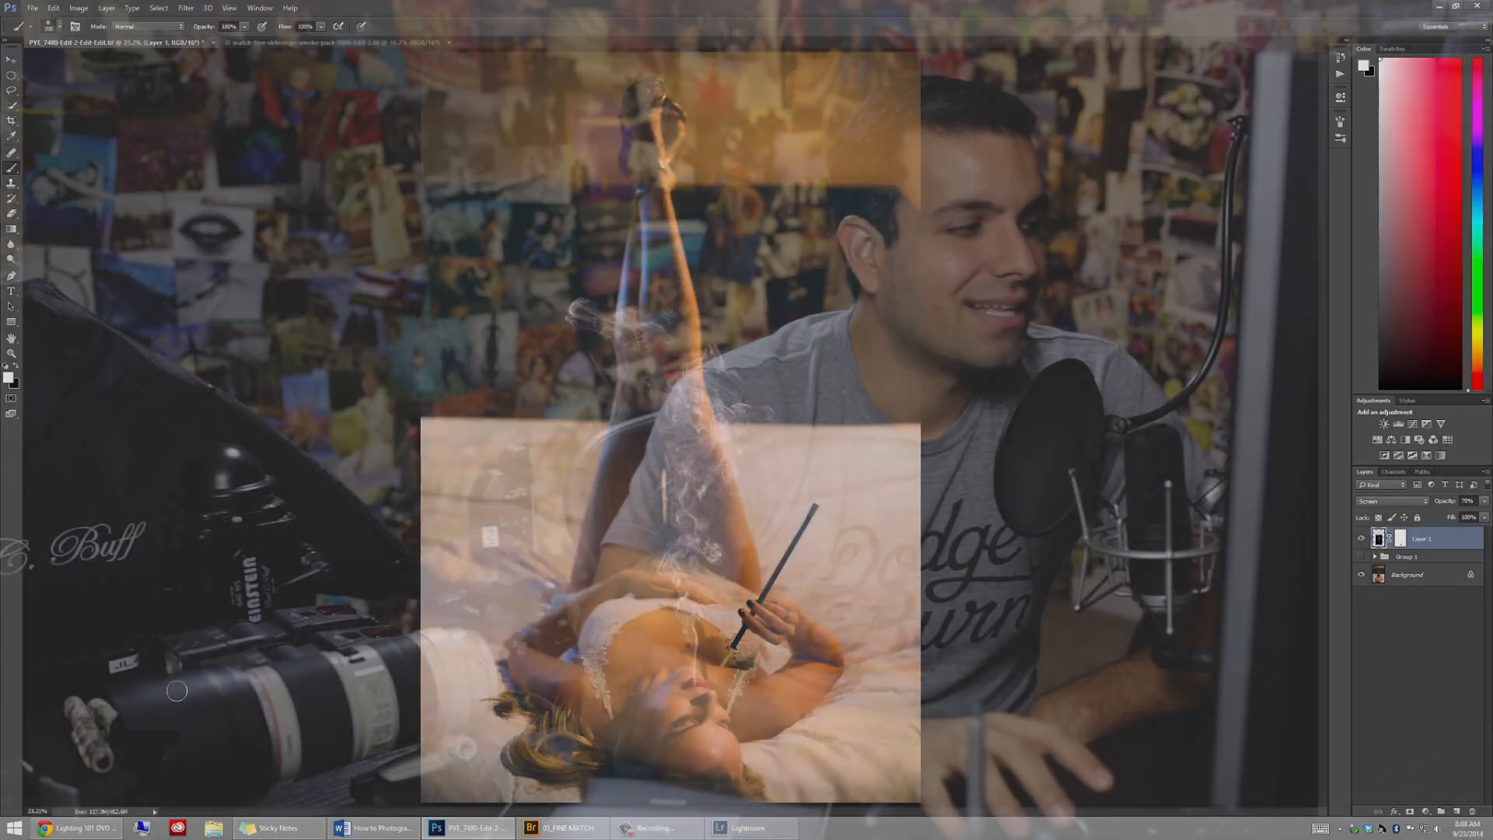
# - Mask the smoke away over her chest, then toggle the smoke layer off and on to compare
pyautogui.click(718, 828)
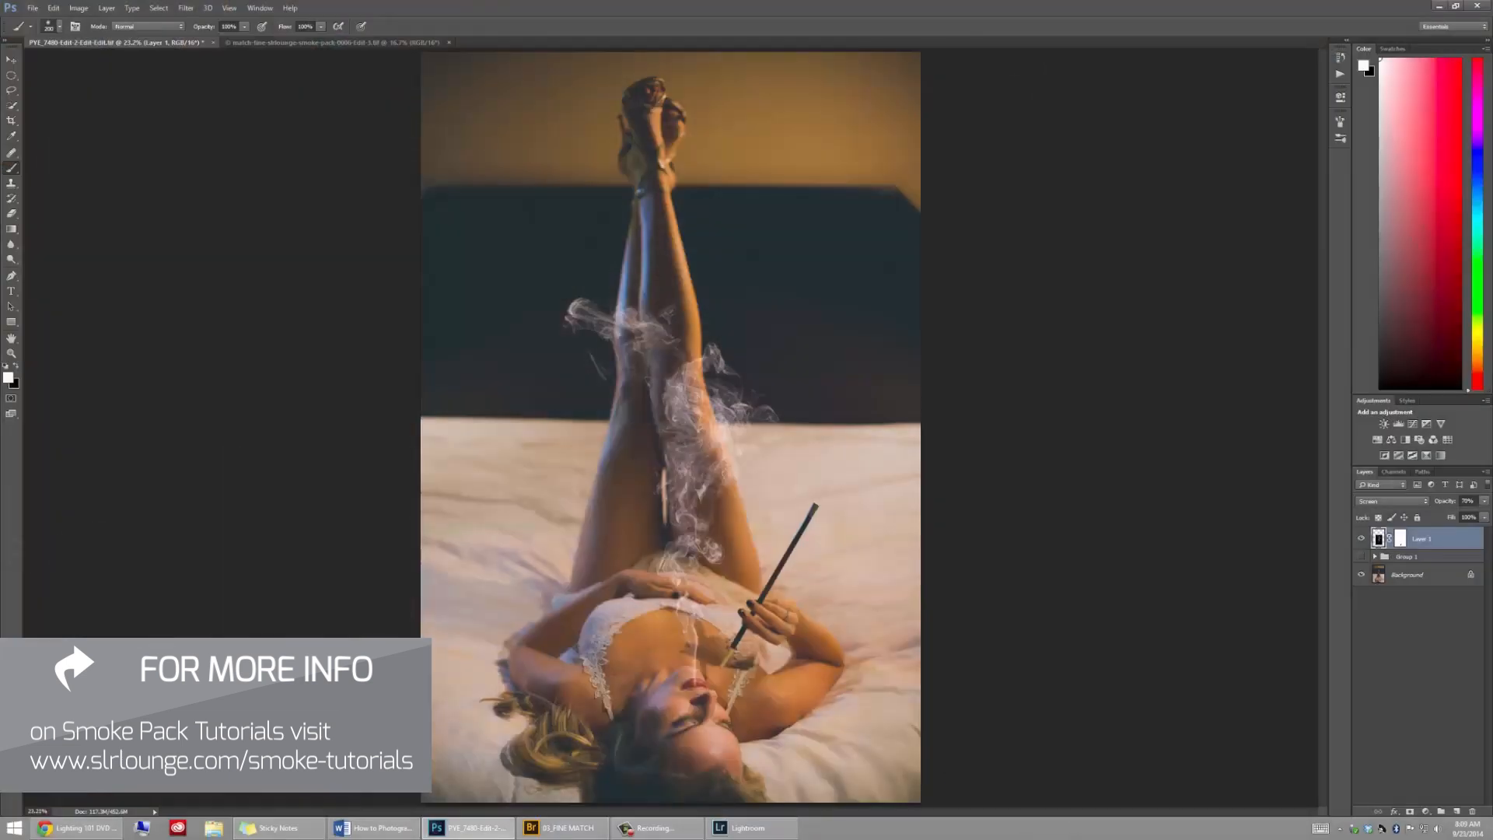
pyautogui.click(1361, 539)
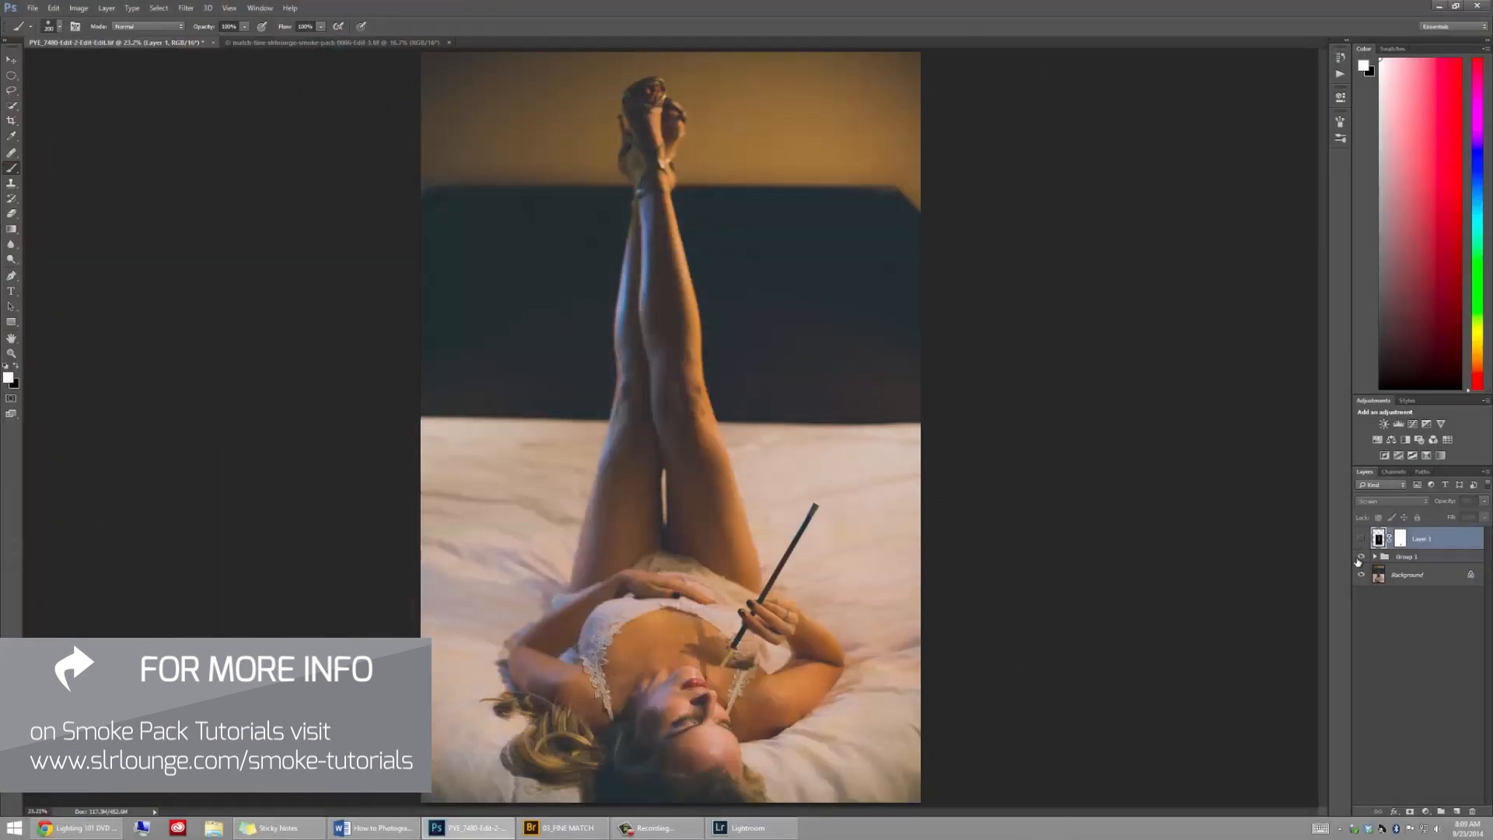
pyautogui.click(1360, 556)
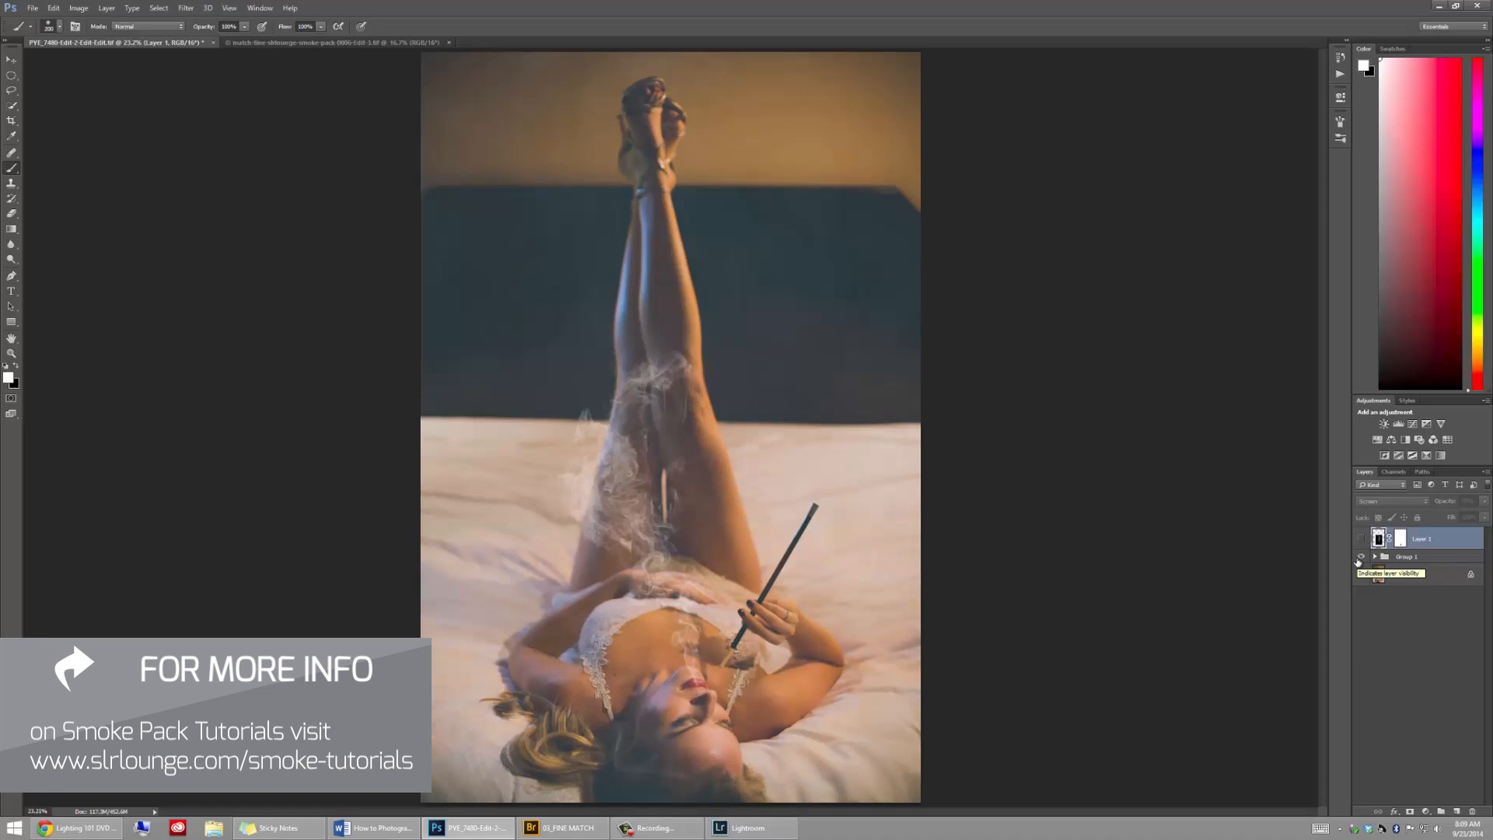